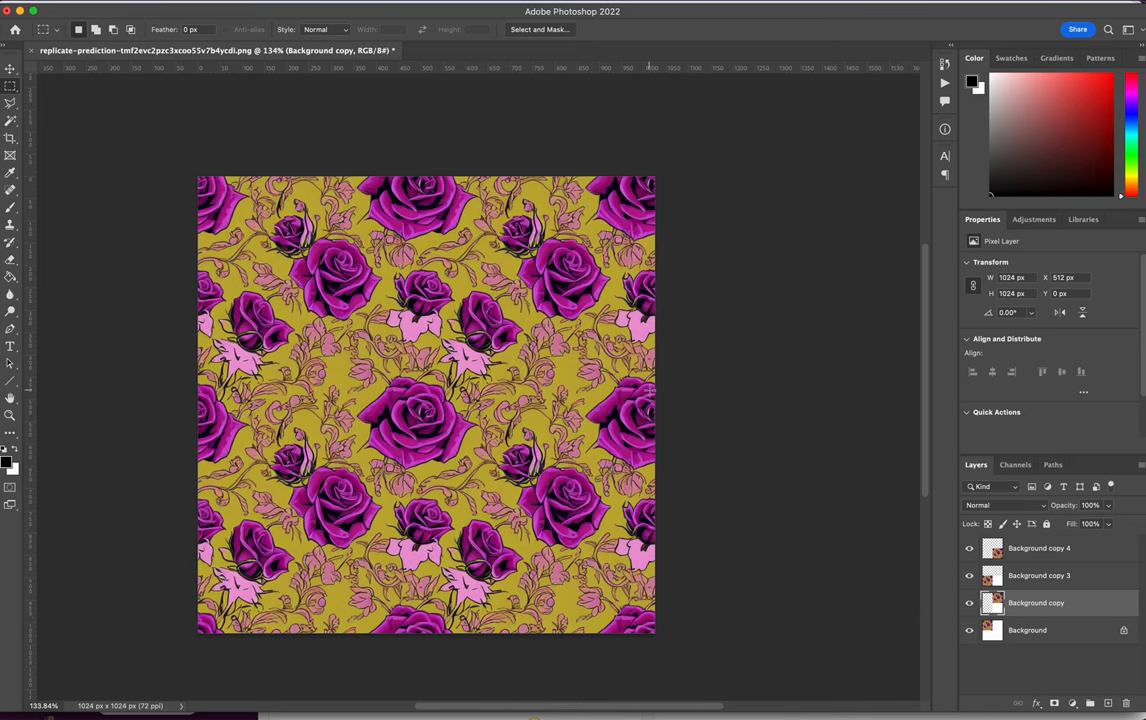
pyautogui.moveTo(896, 572)
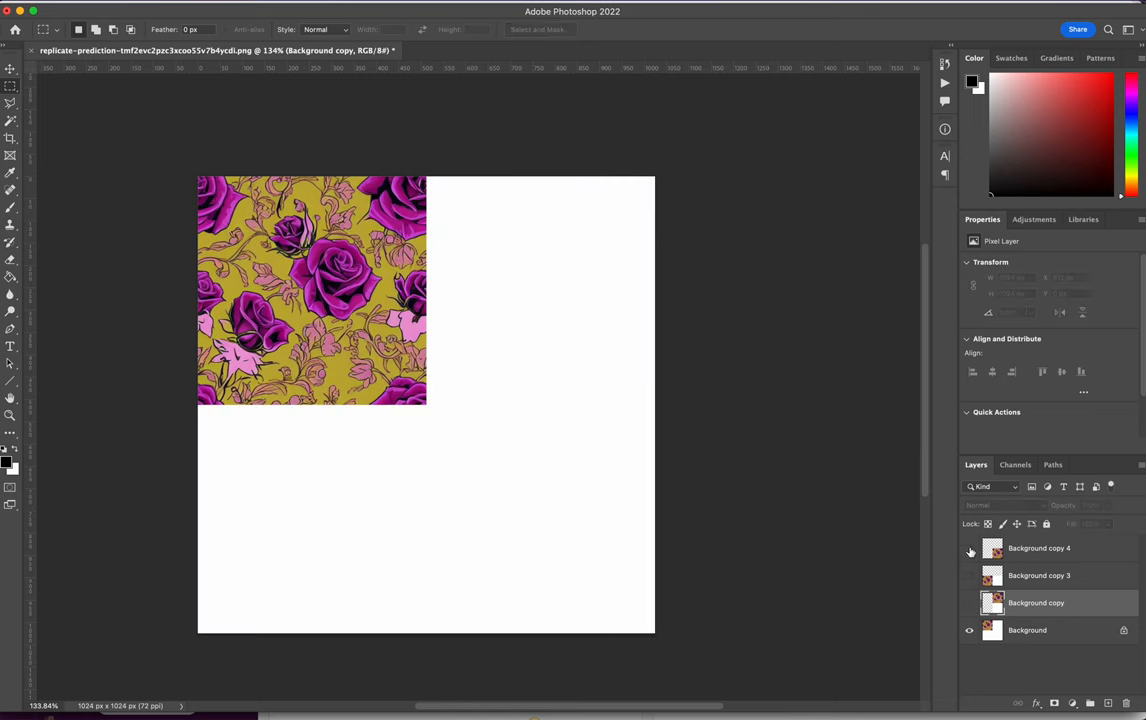
# - Replace the prompt's opening words with "marble stone pattern"
pyautogui.click(968, 604)
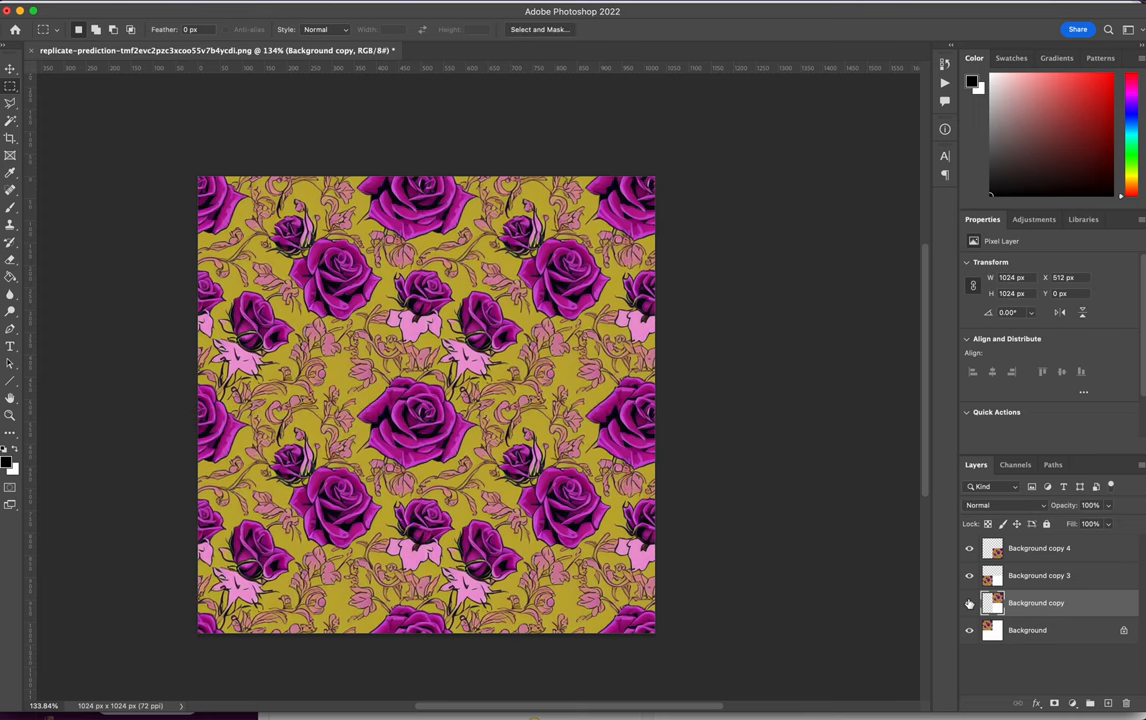
pyautogui.moveTo(968, 602)
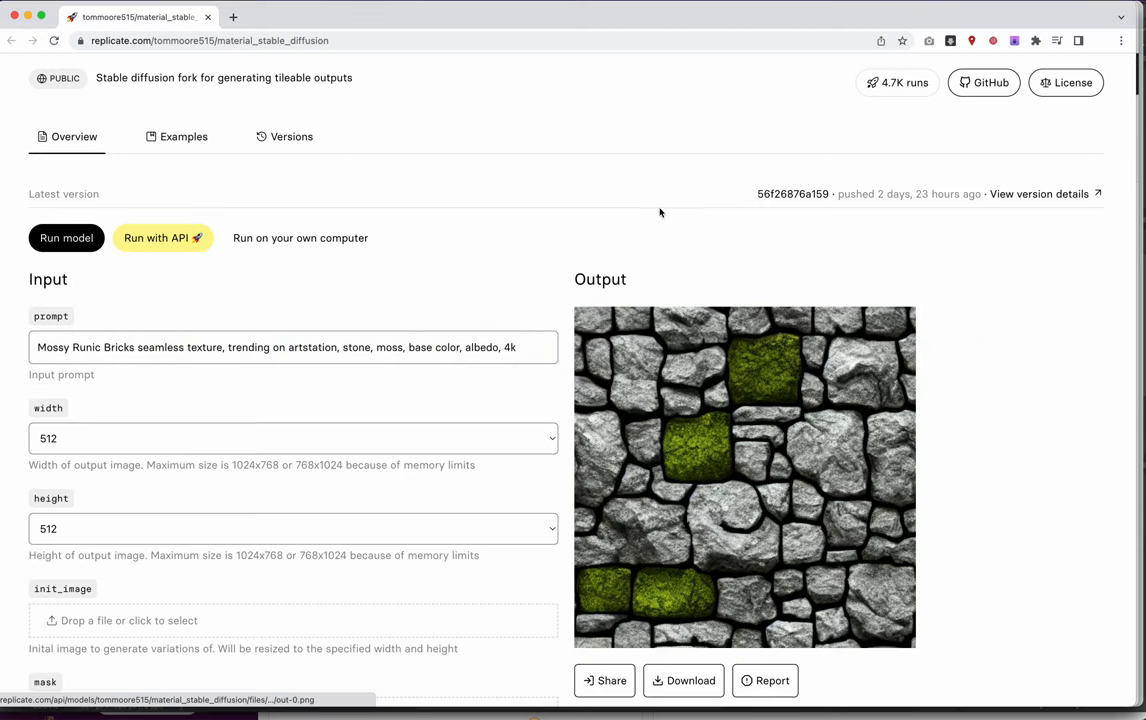
pyautogui.moveTo(254, 60)
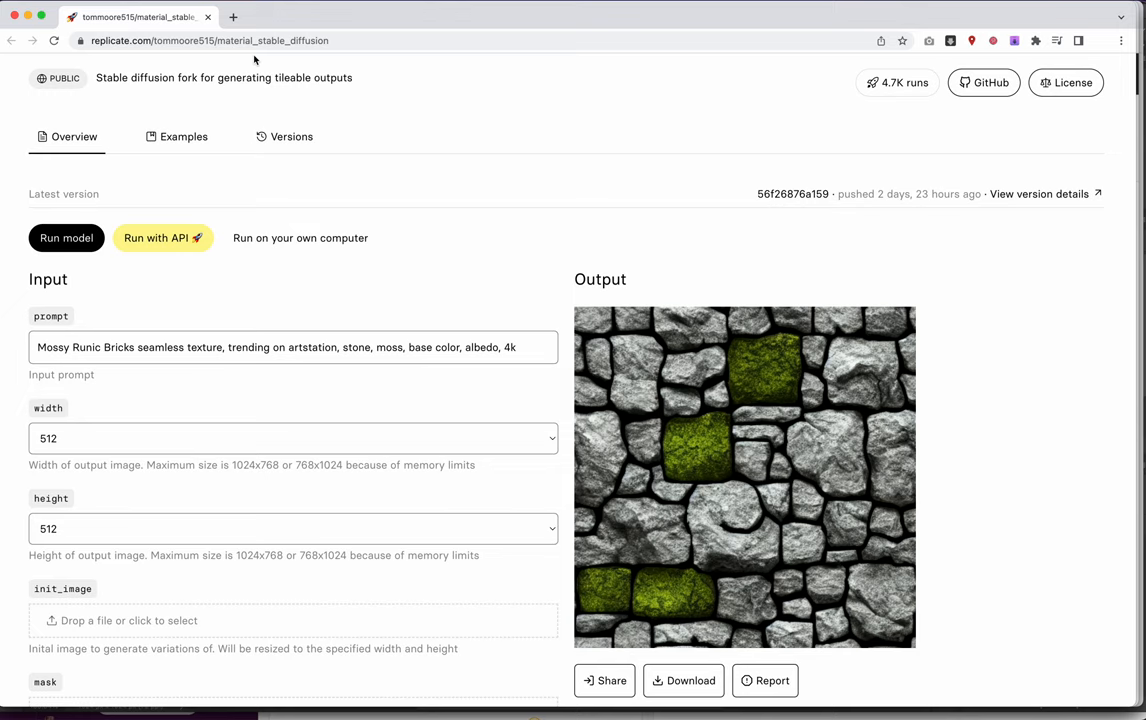
pyautogui.moveTo(618, 238)
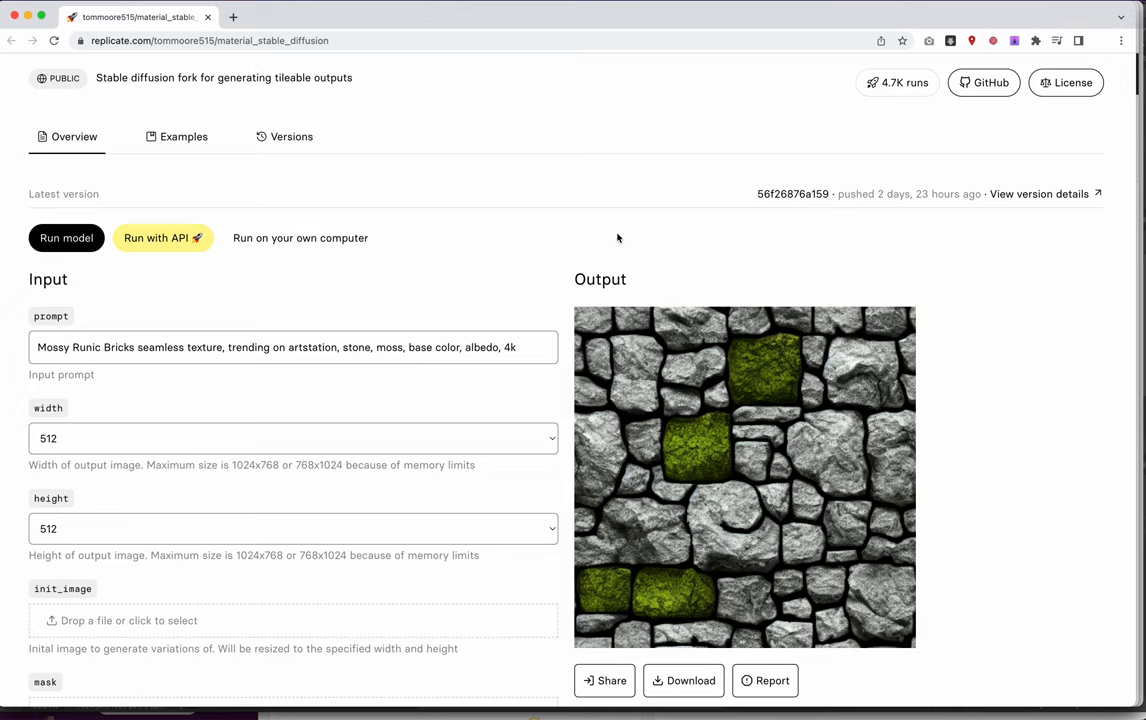
pyautogui.scroll(-3)
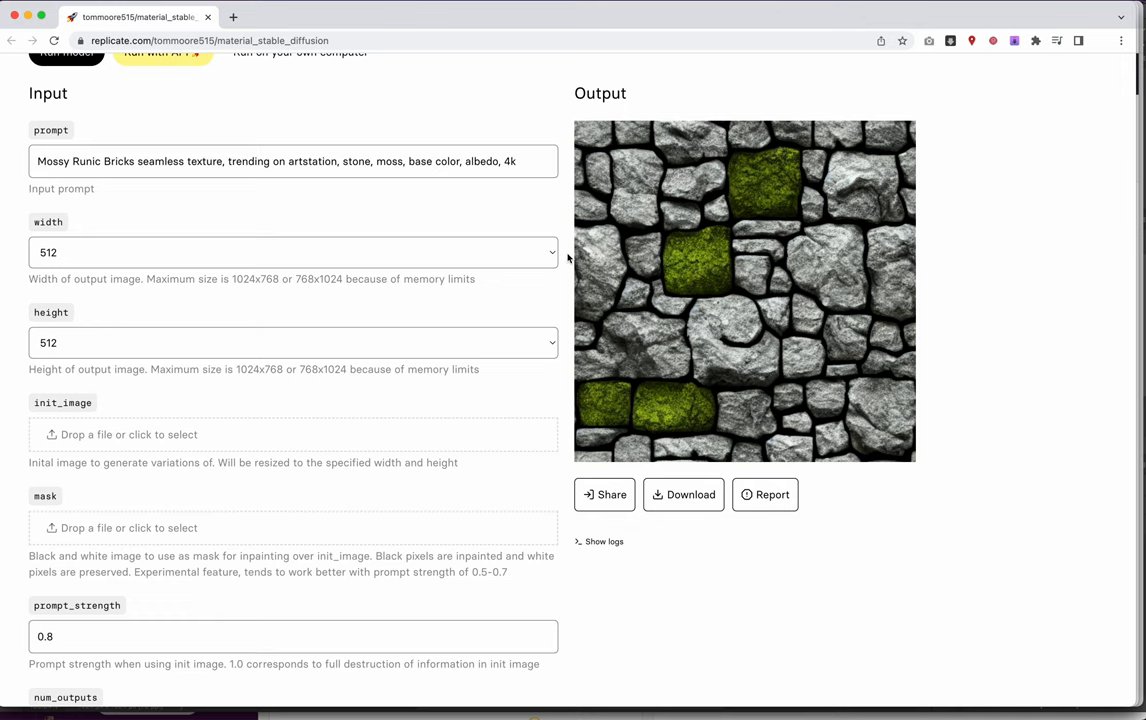
pyautogui.moveTo(560, 294)
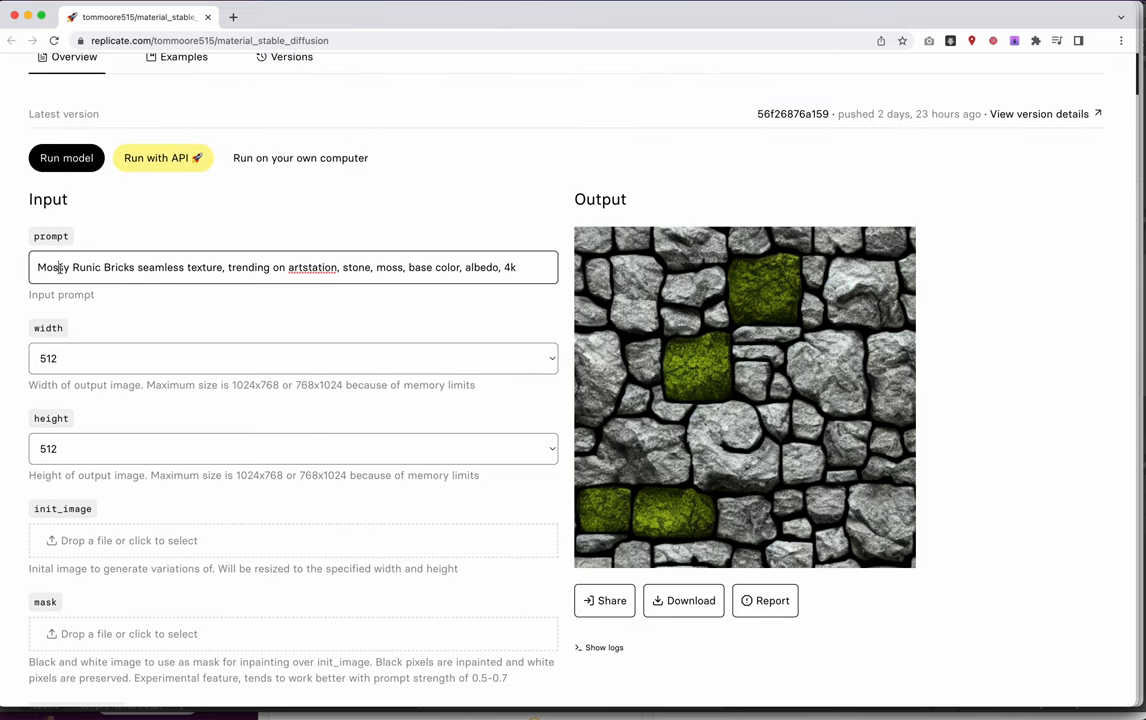
pyautogui.moveTo(38, 268); pyautogui.dragTo(224, 268)
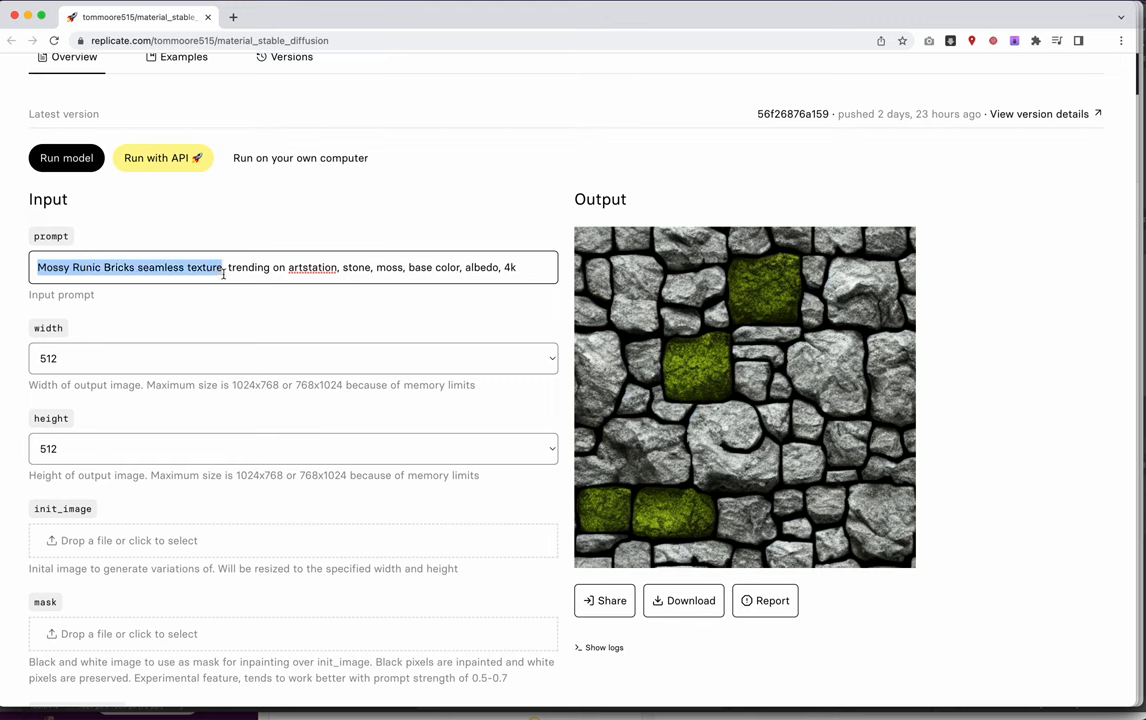
pyautogui.write('marb')
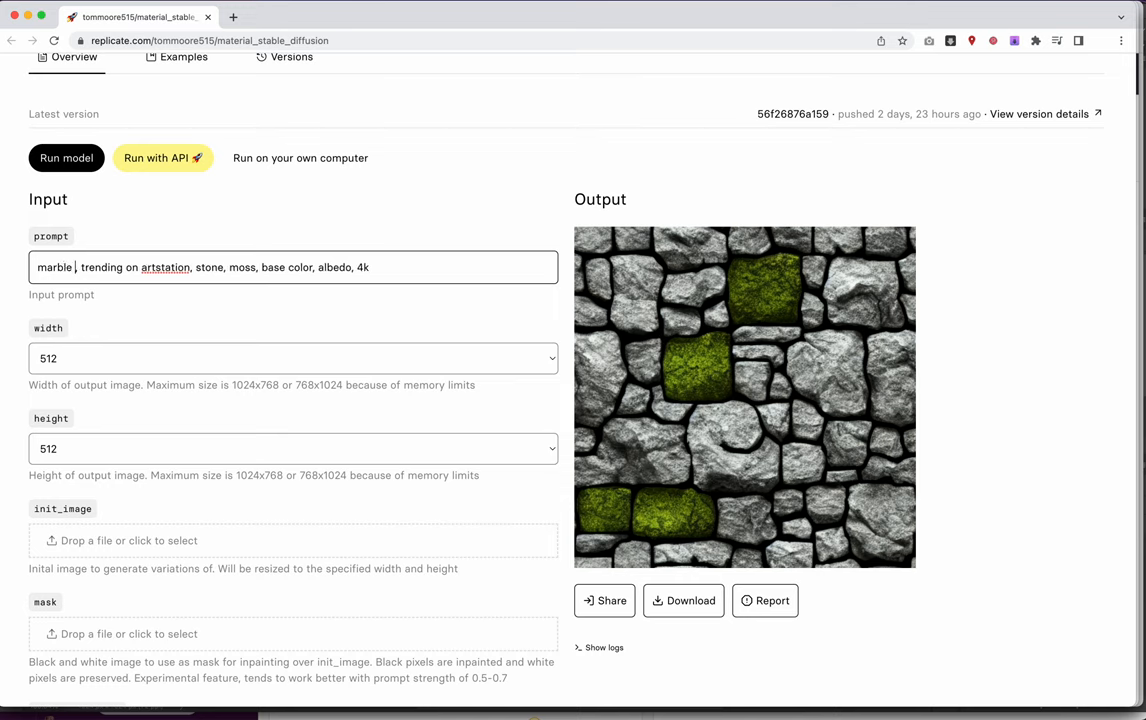
pyautogui.write('stone')
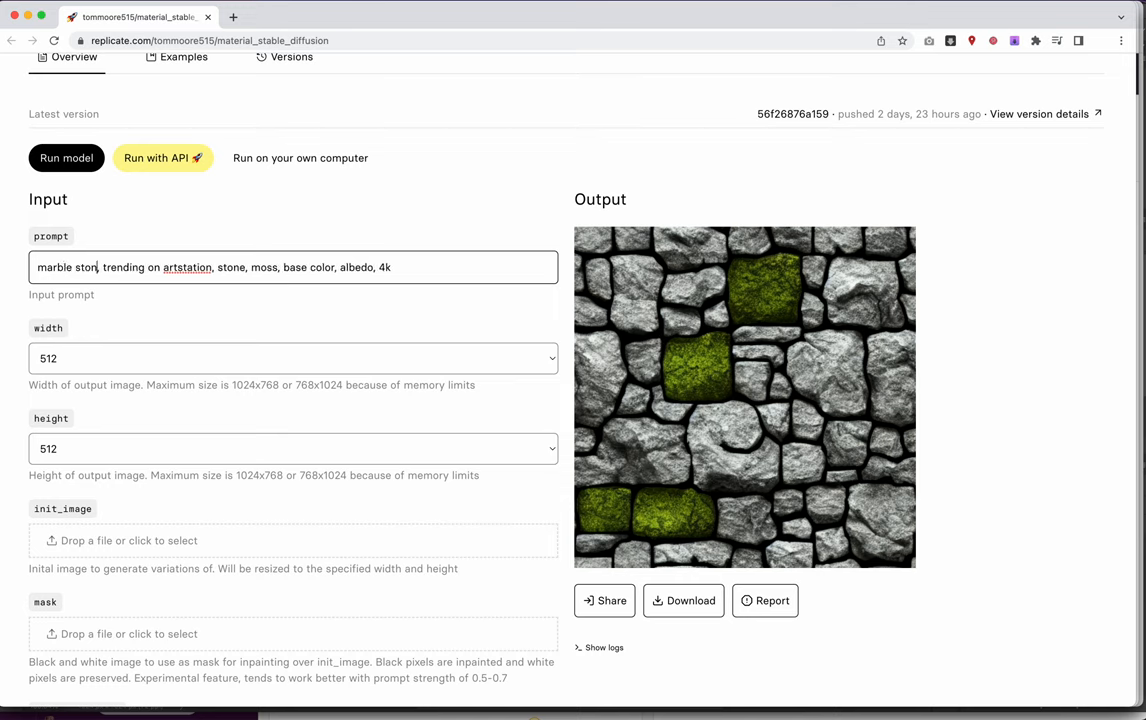
pyautogui.write('pattern,')
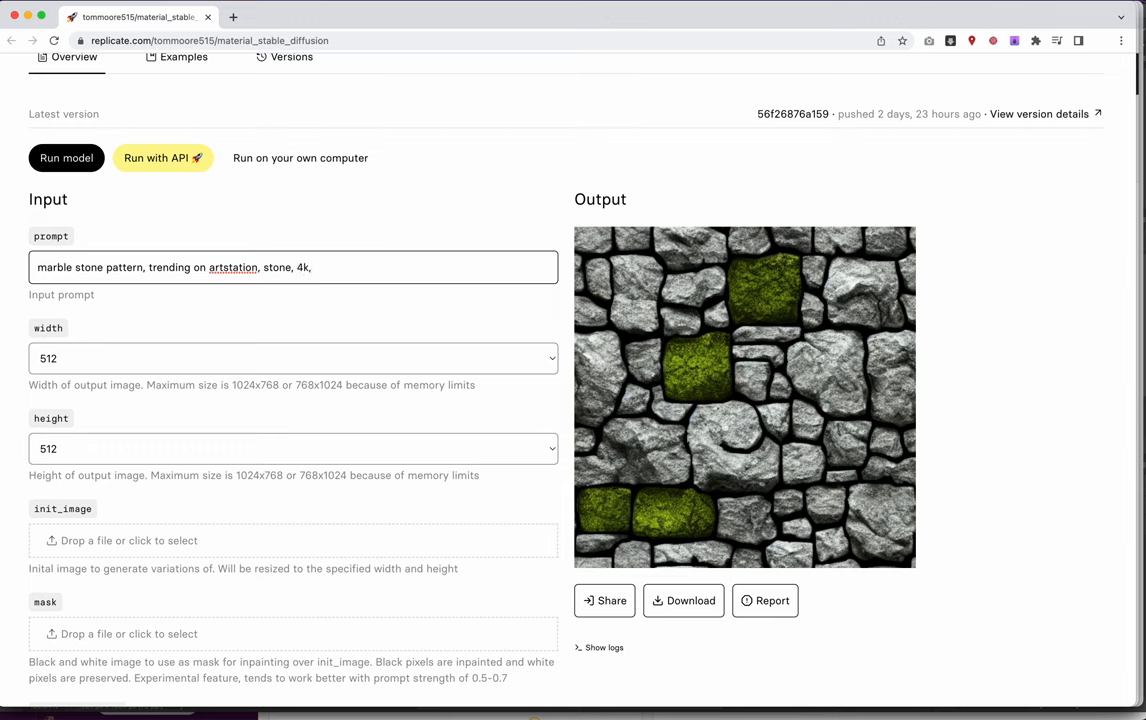
# - Append the colour terms "brown, red, silver" to the prompt, dropping "white"
pyautogui.write('brown, e')
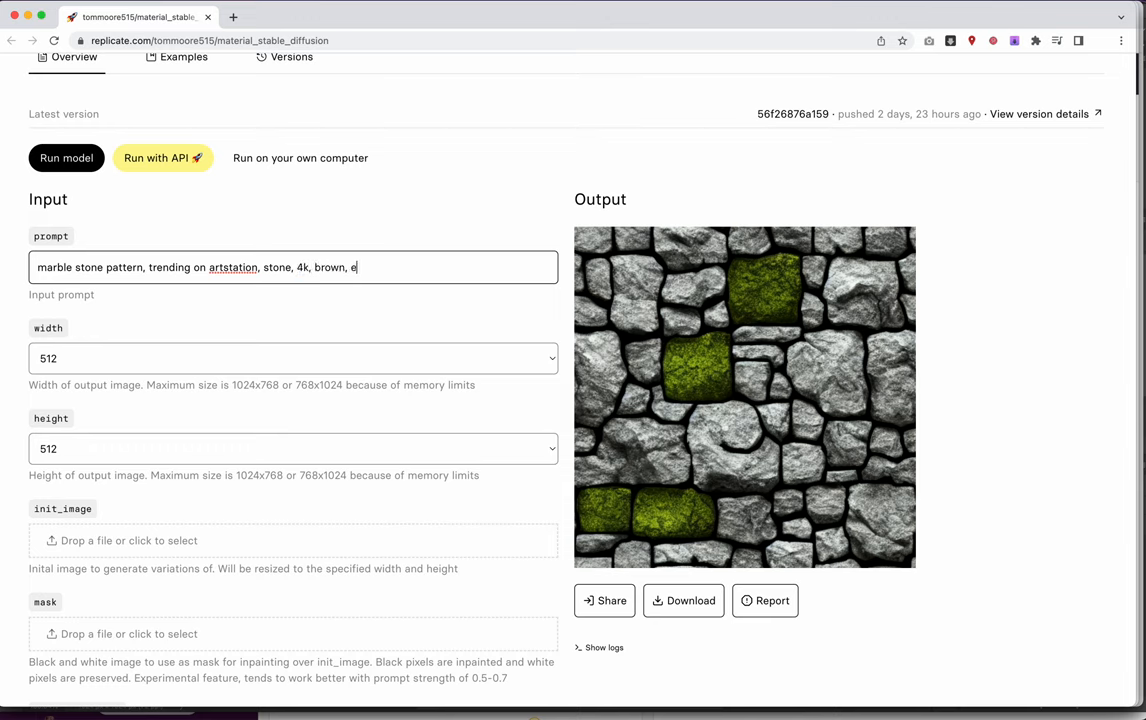
pyautogui.write('red')
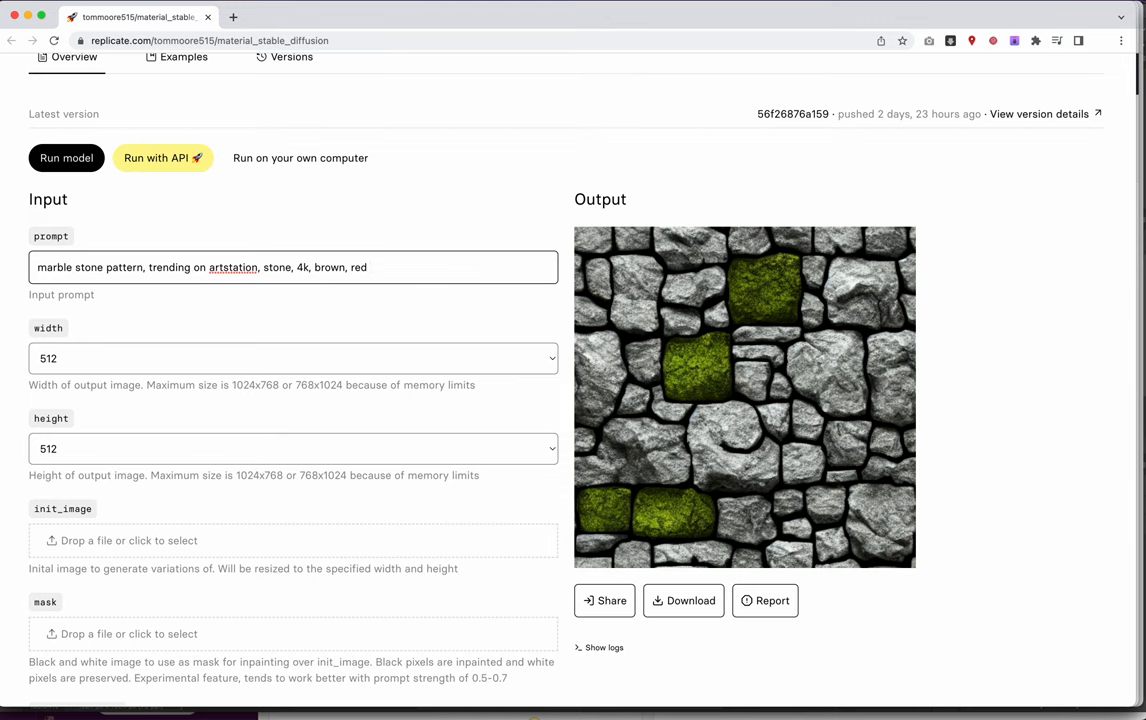
pyautogui.write('white')
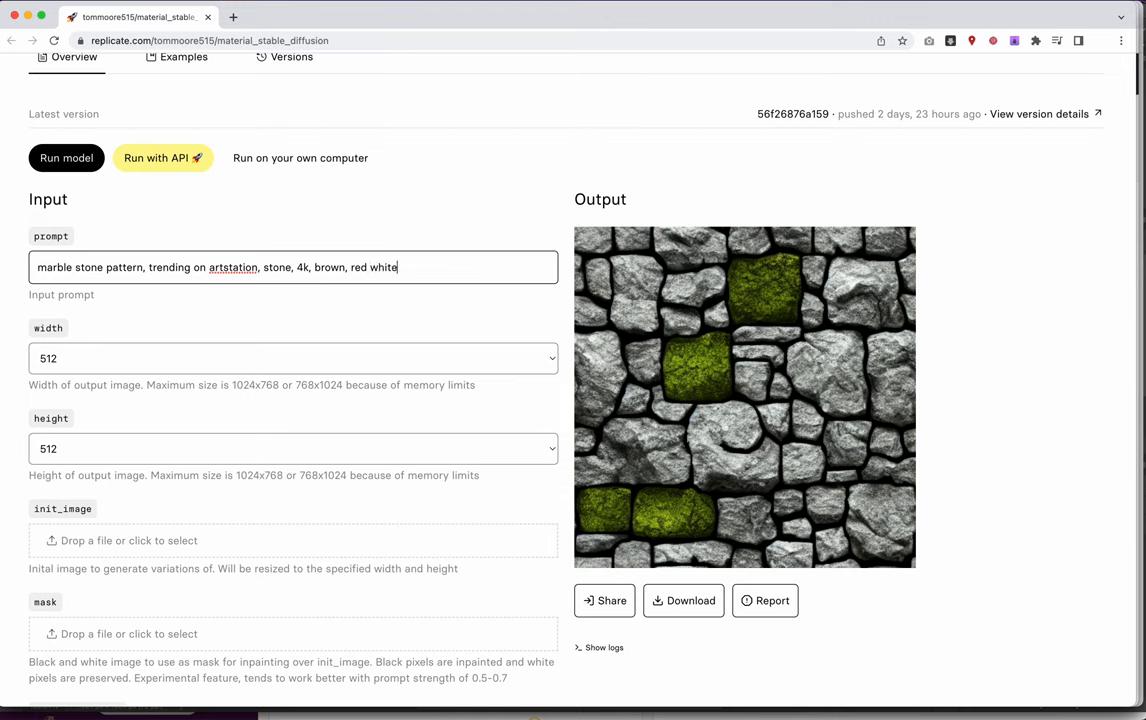
pyautogui.press('Backspace')
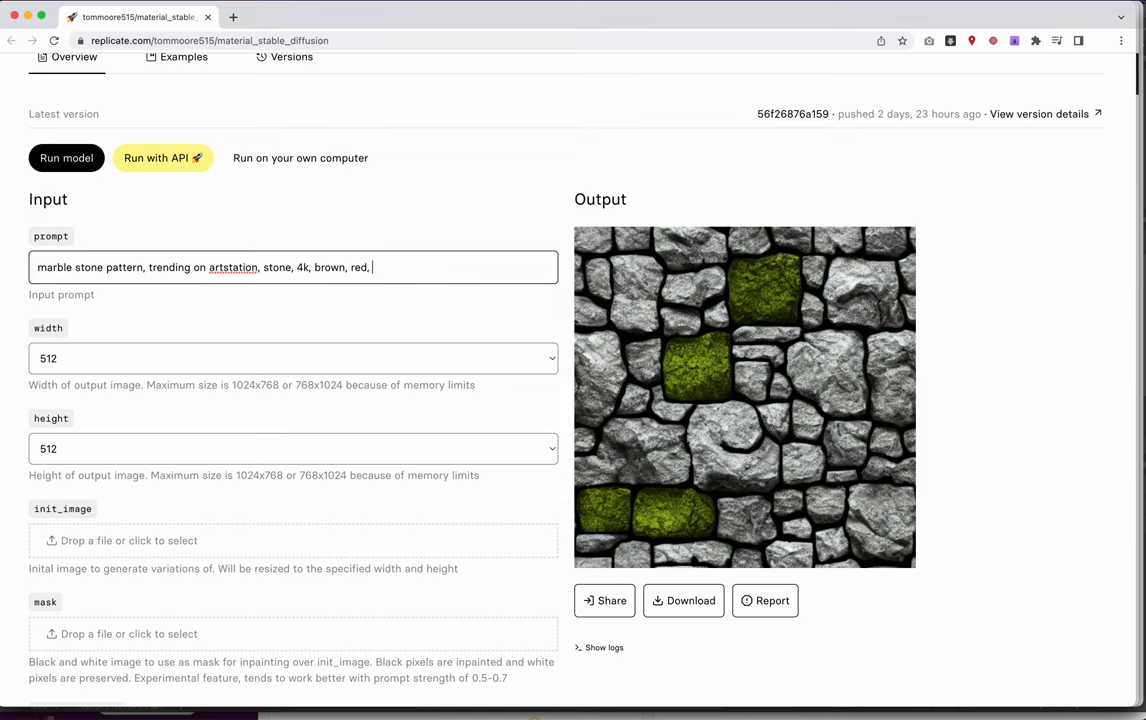
pyautogui.write('silver')
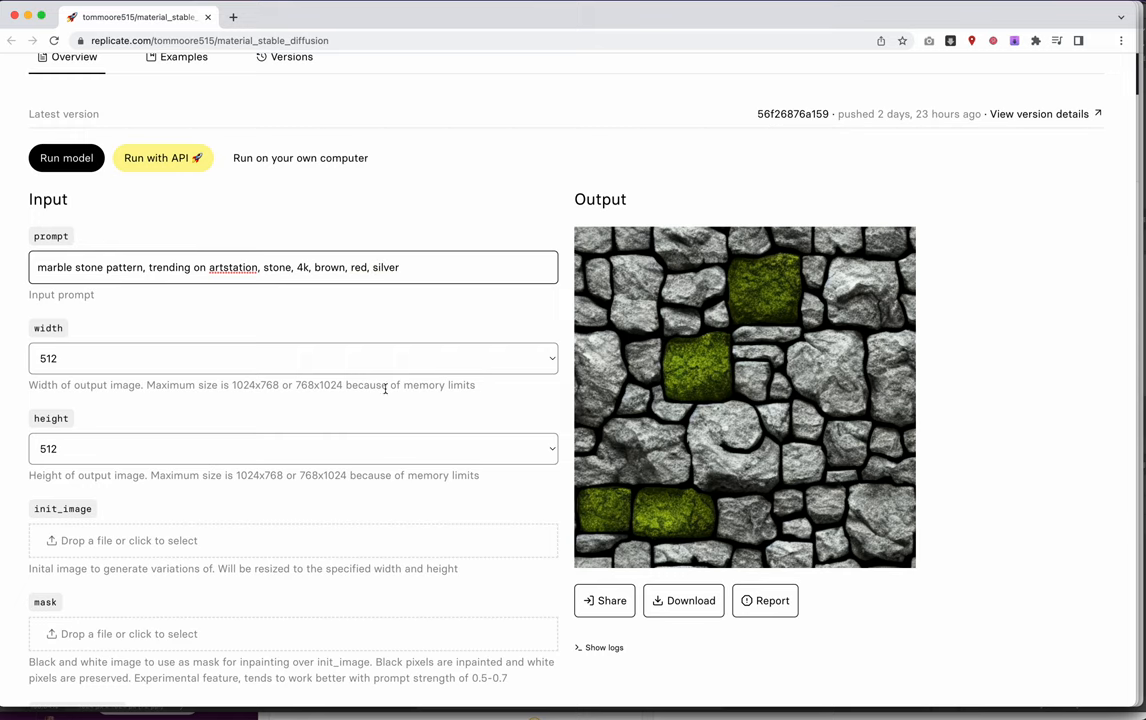
pyautogui.scroll(-3)
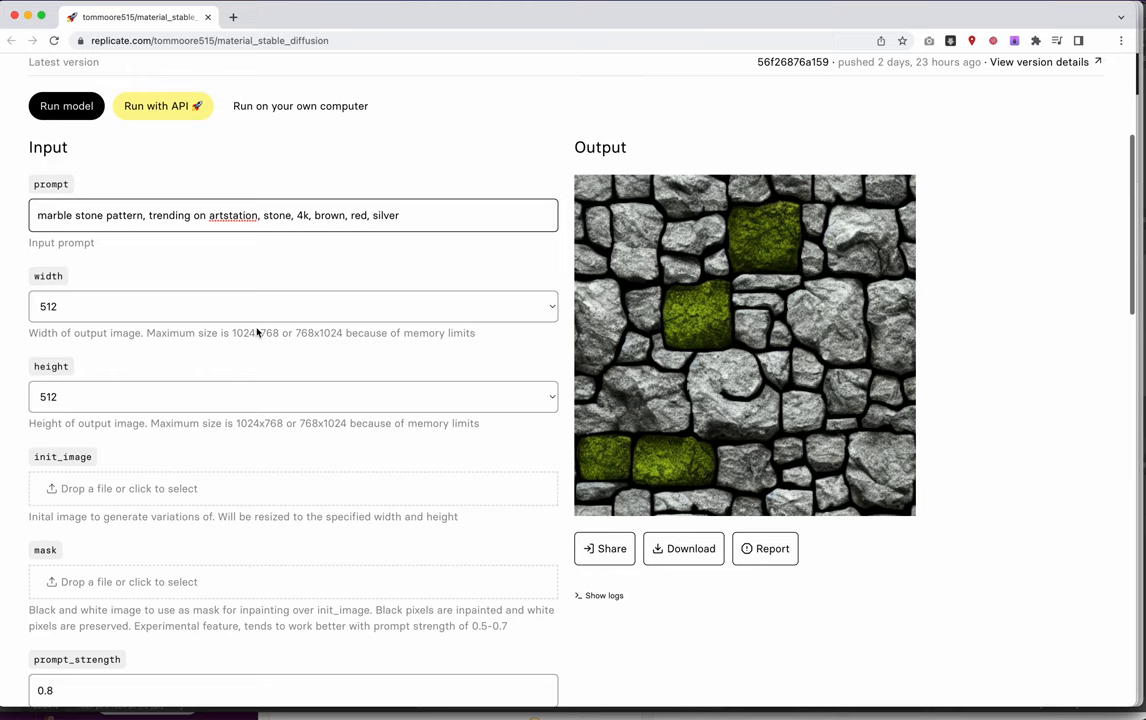
# - Set the number of output images to 4, keeping 50 inference steps and guidance 7.5
pyautogui.scroll(-3)
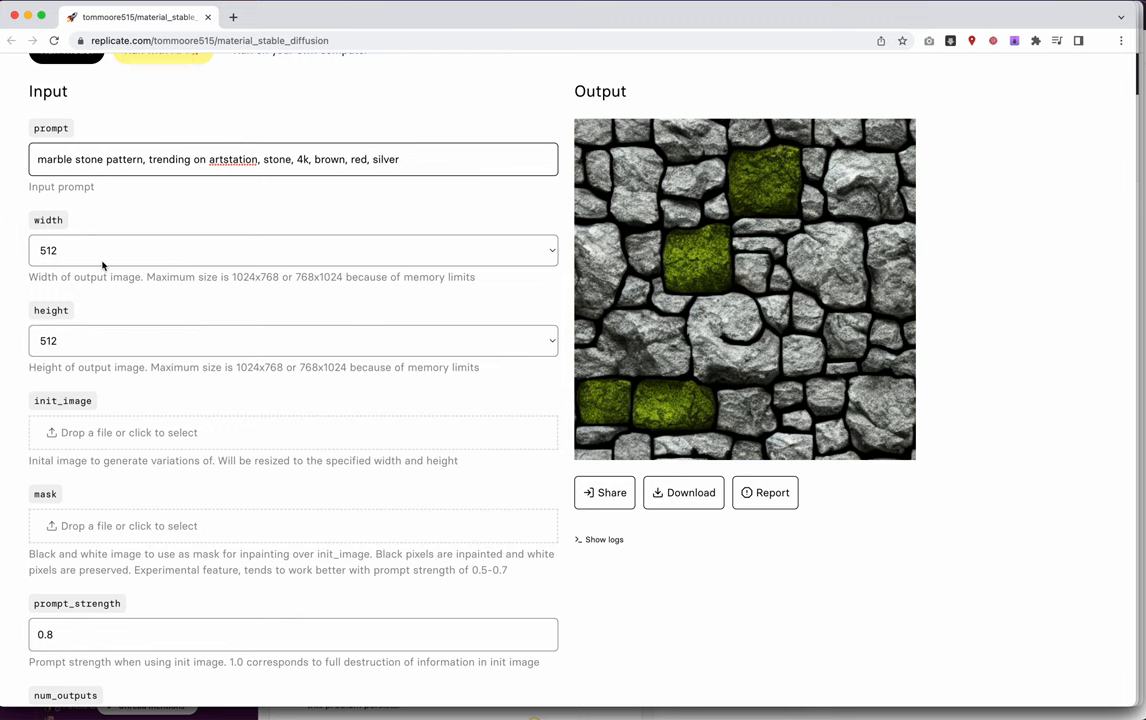
pyautogui.moveTo(120, 344)
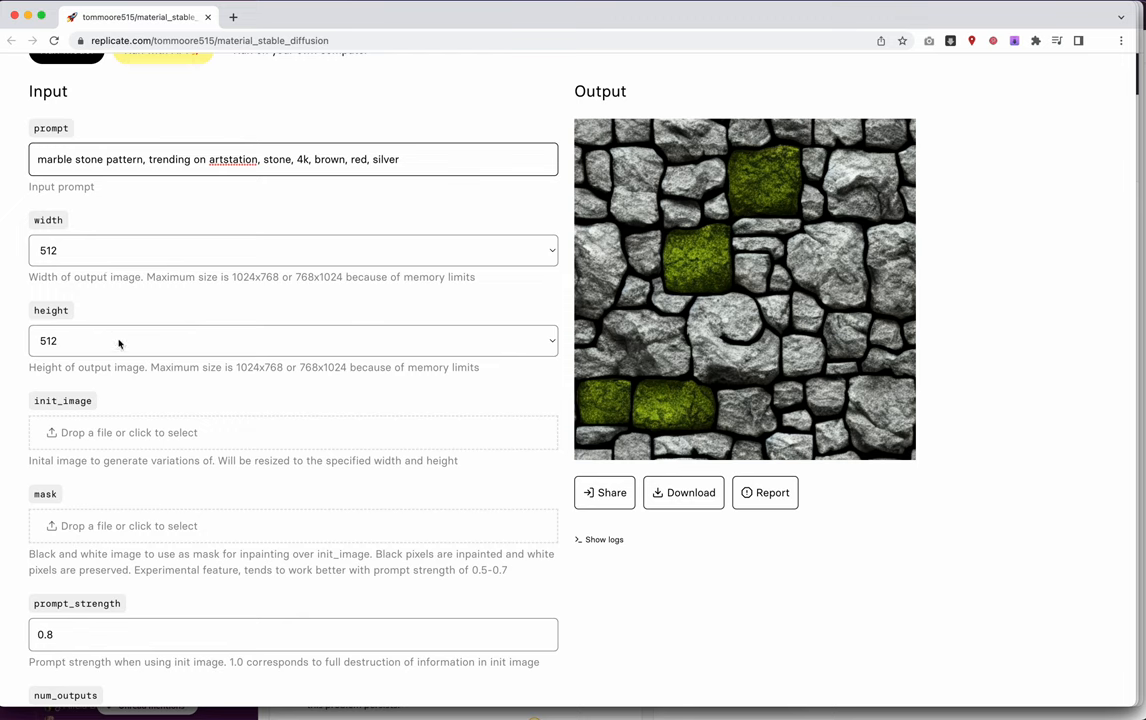
pyautogui.scroll(-3)
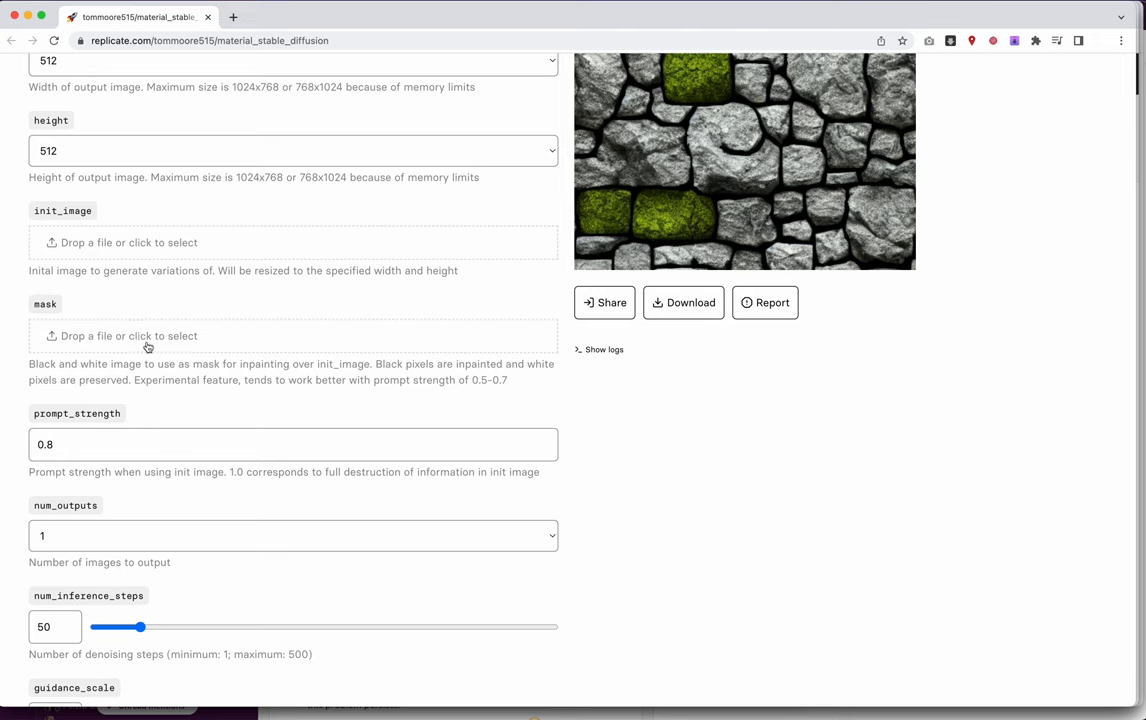
pyautogui.moveTo(144, 340)
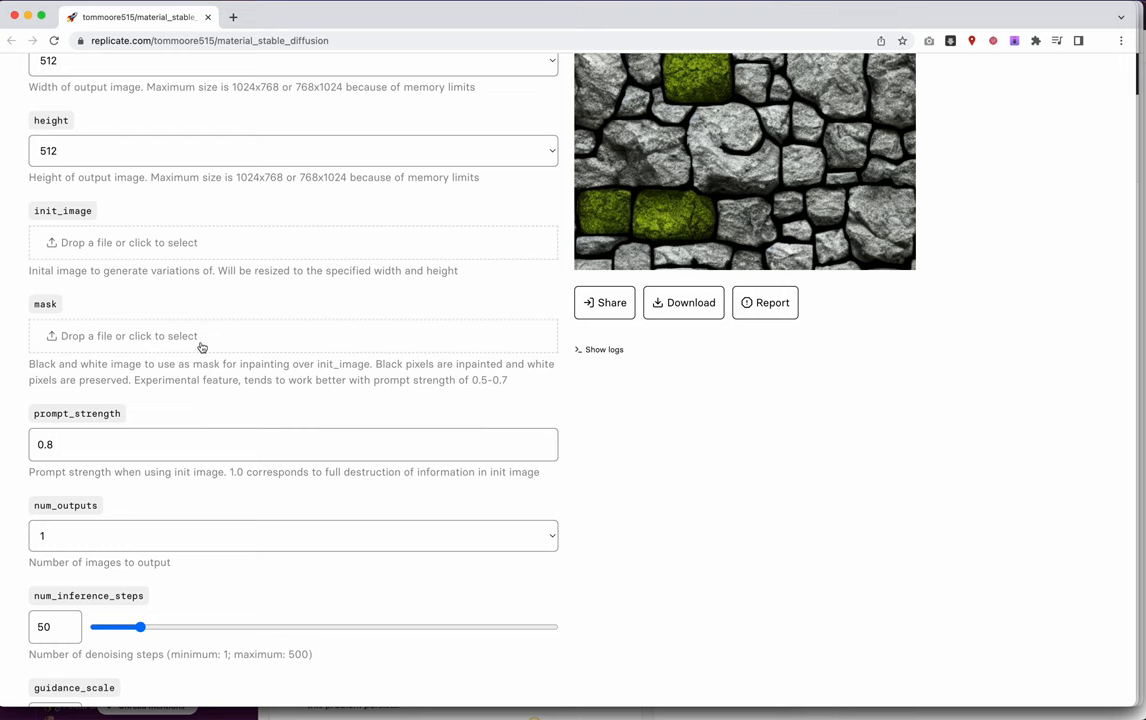
pyautogui.scroll(-3)
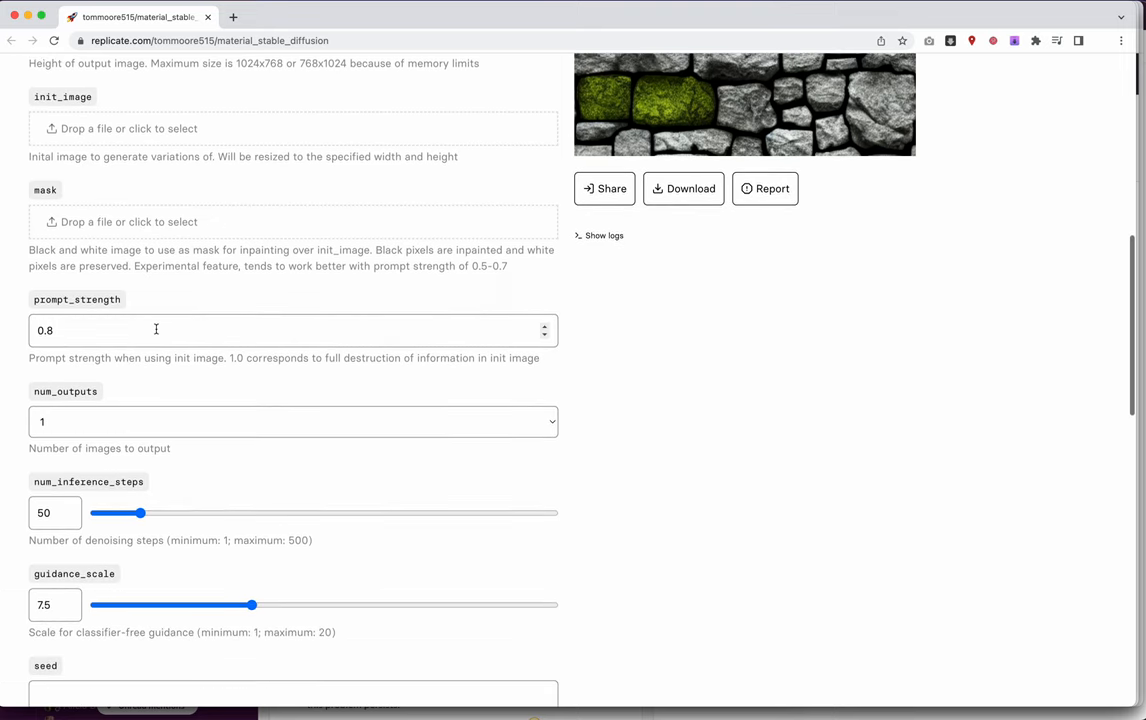
pyautogui.scroll(-3)
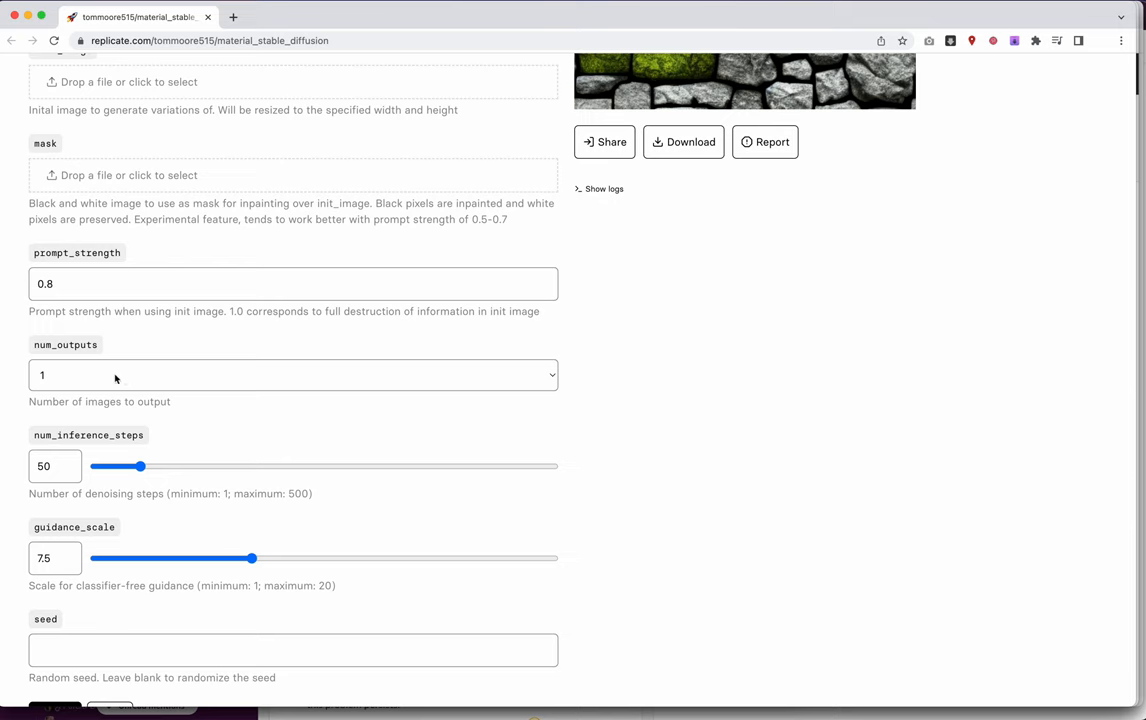
pyautogui.click(292, 376)
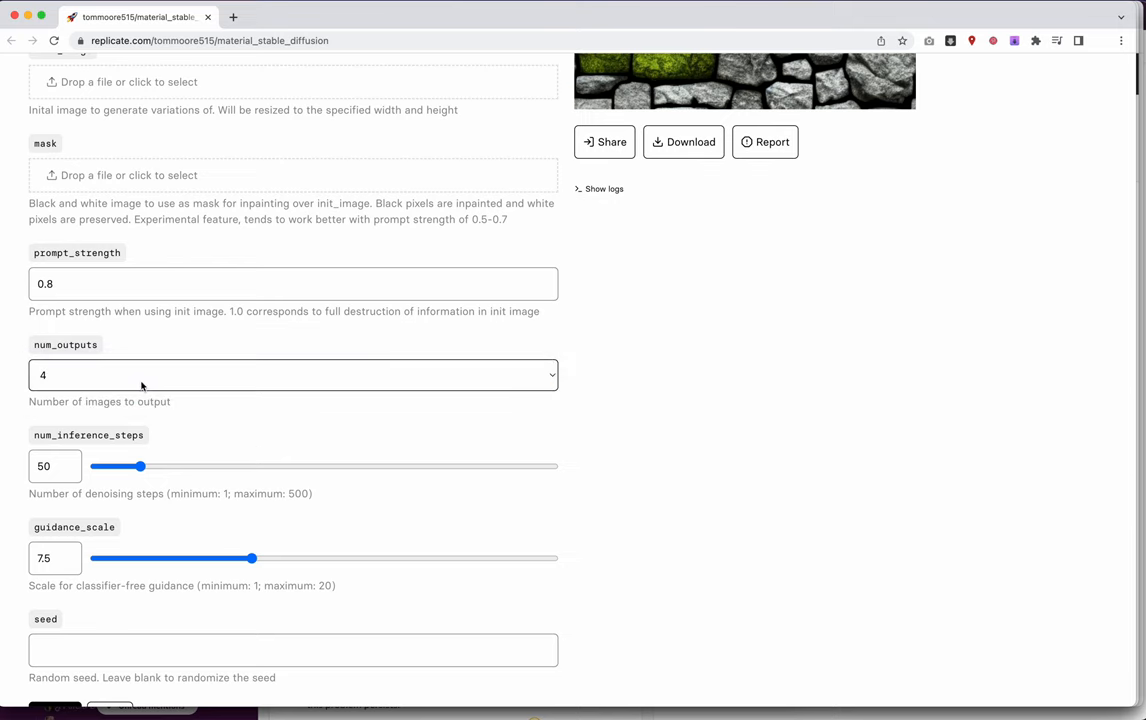
pyautogui.moveTo(144, 388)
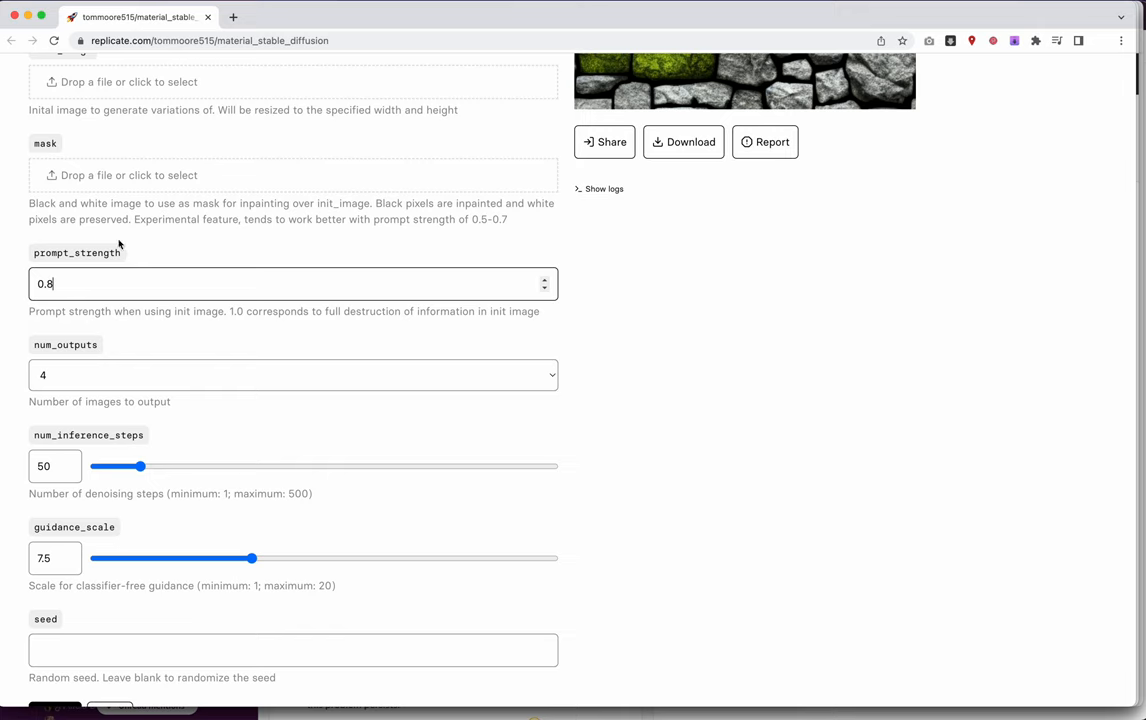
pyautogui.scroll(-3)
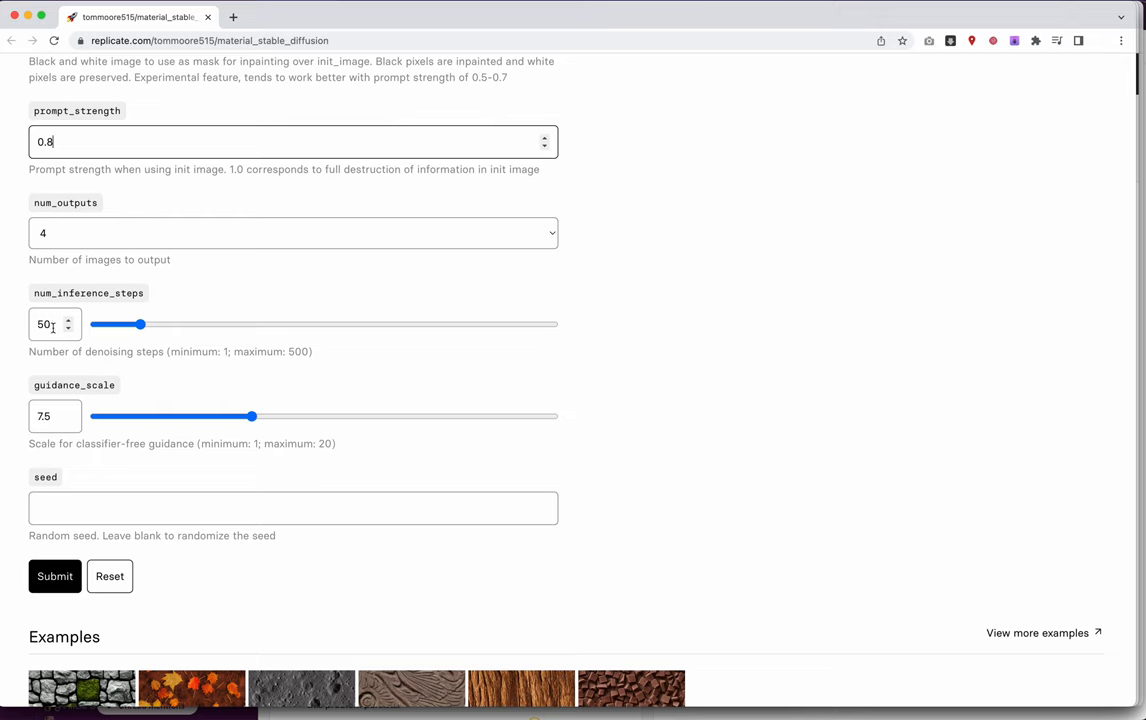
pyautogui.moveTo(52, 326)
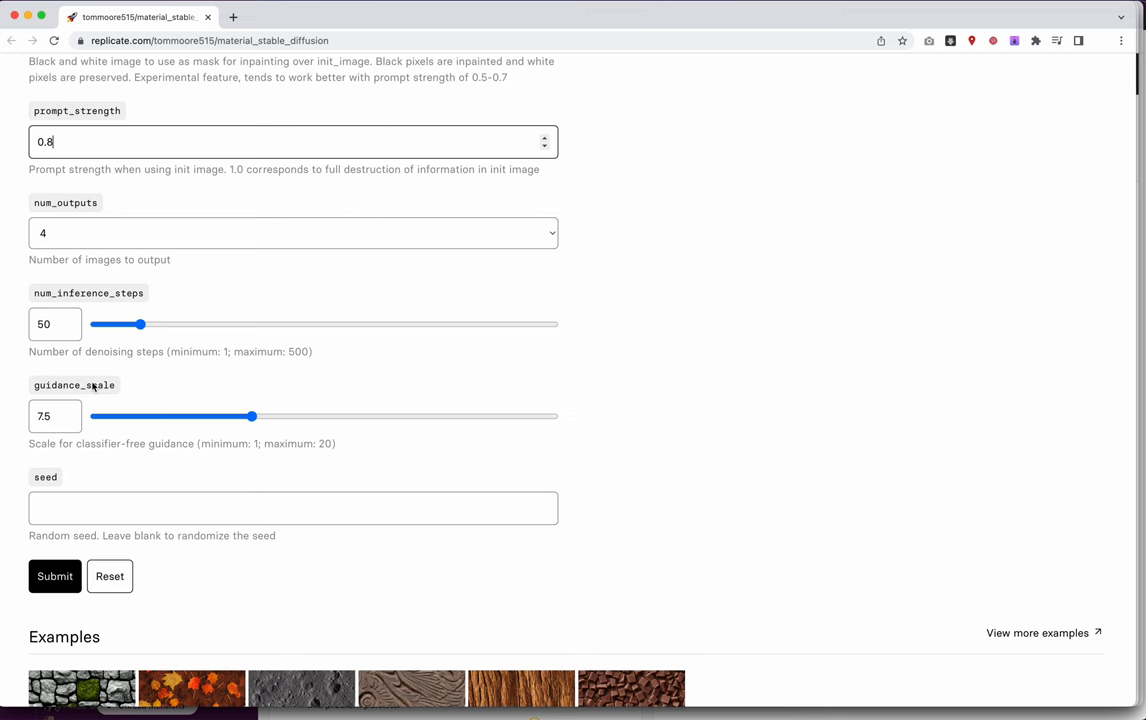
# - Set the seed to 1 from the autofill suggestions
pyautogui.click(292, 362)
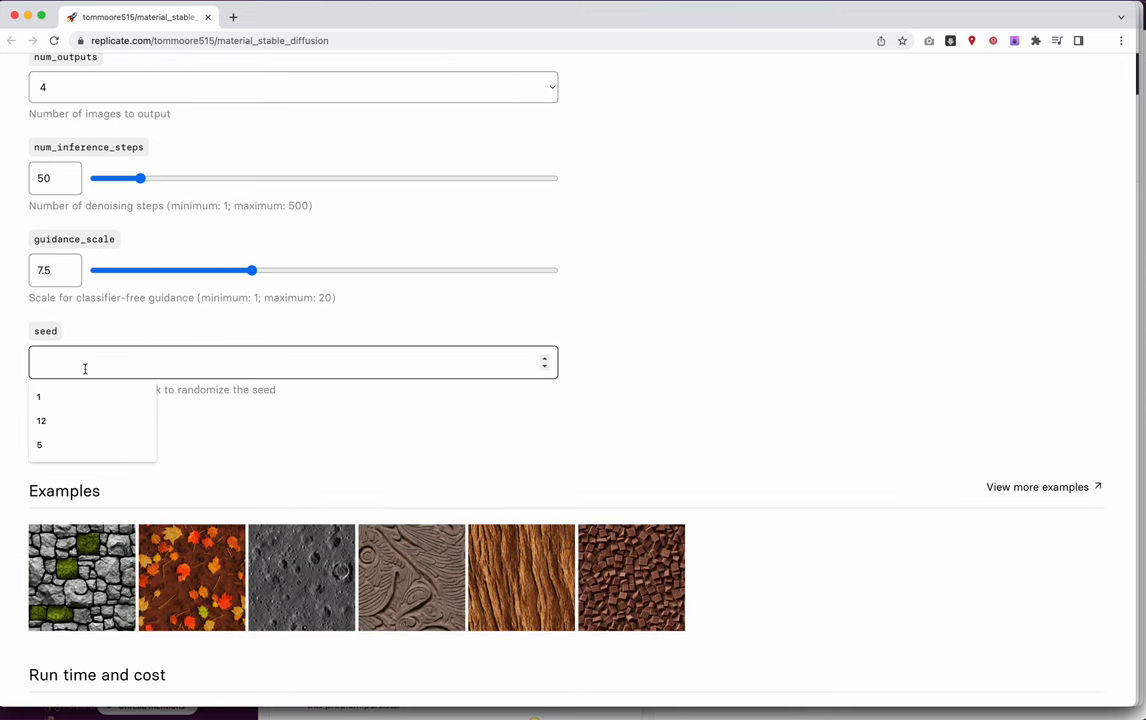
pyautogui.click(40, 396)
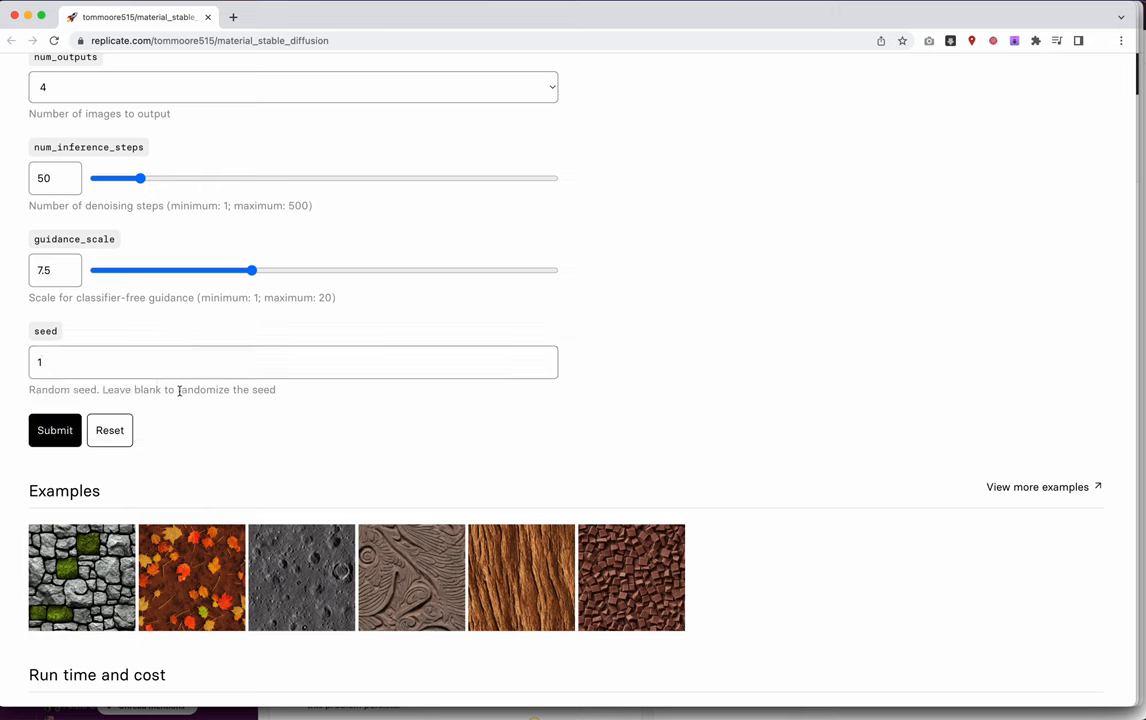
pyautogui.moveTo(272, 428)
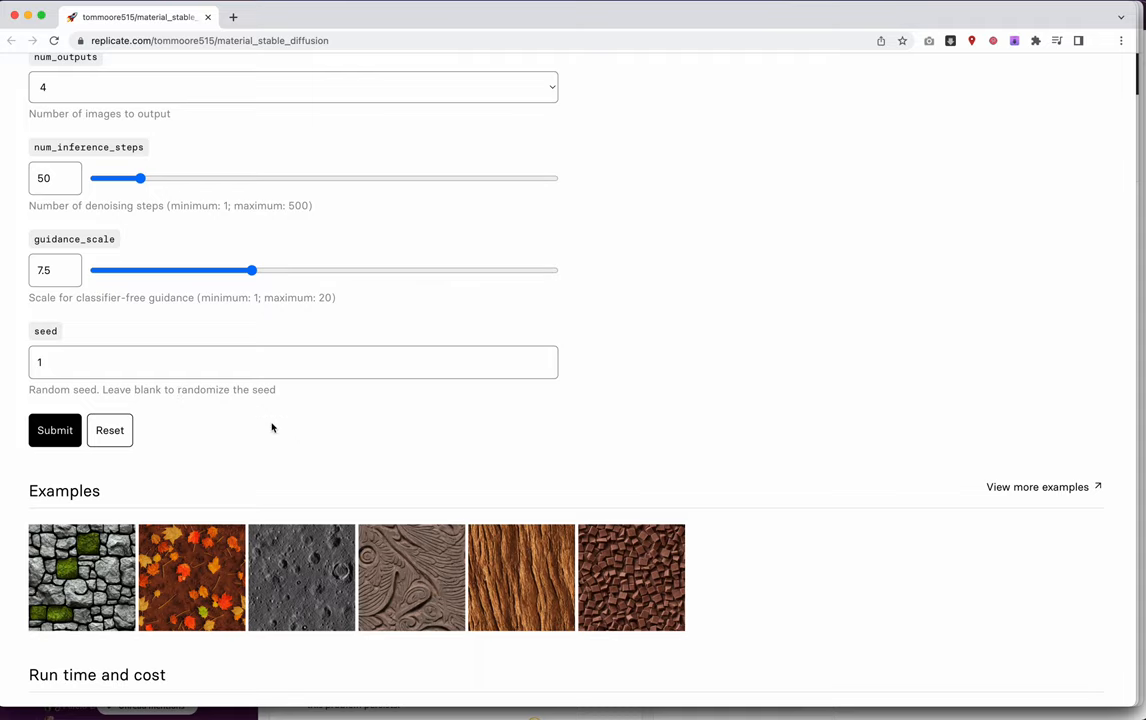
pyautogui.click(54, 430)
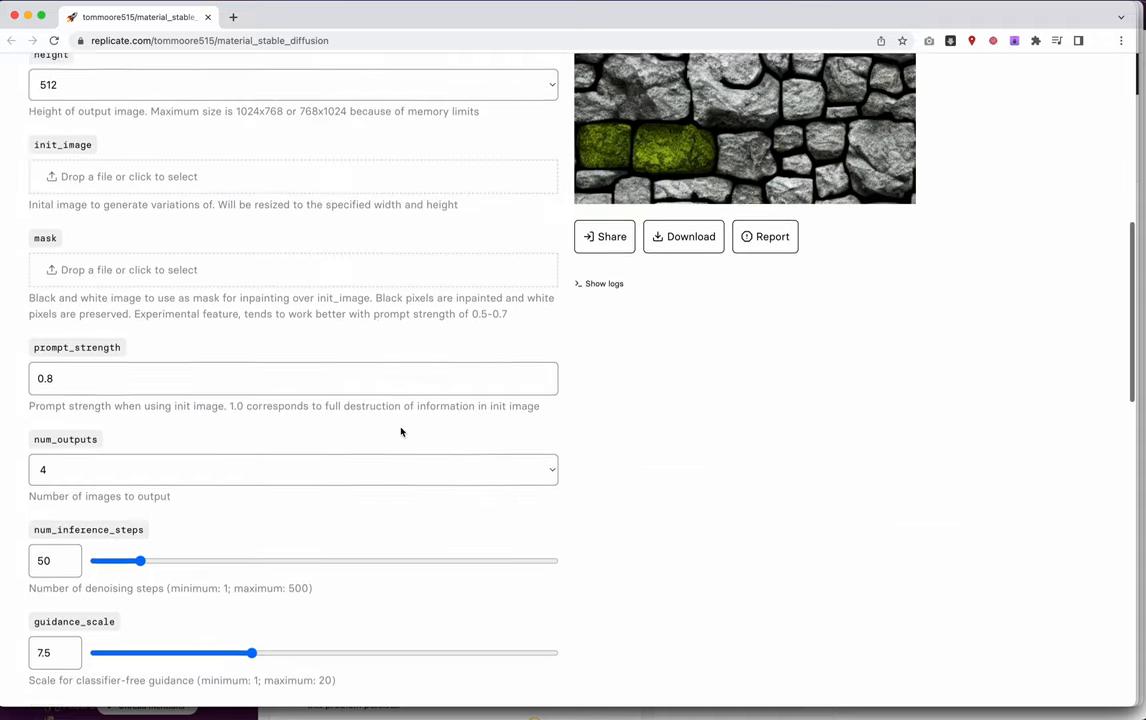
pyautogui.scroll(-3)
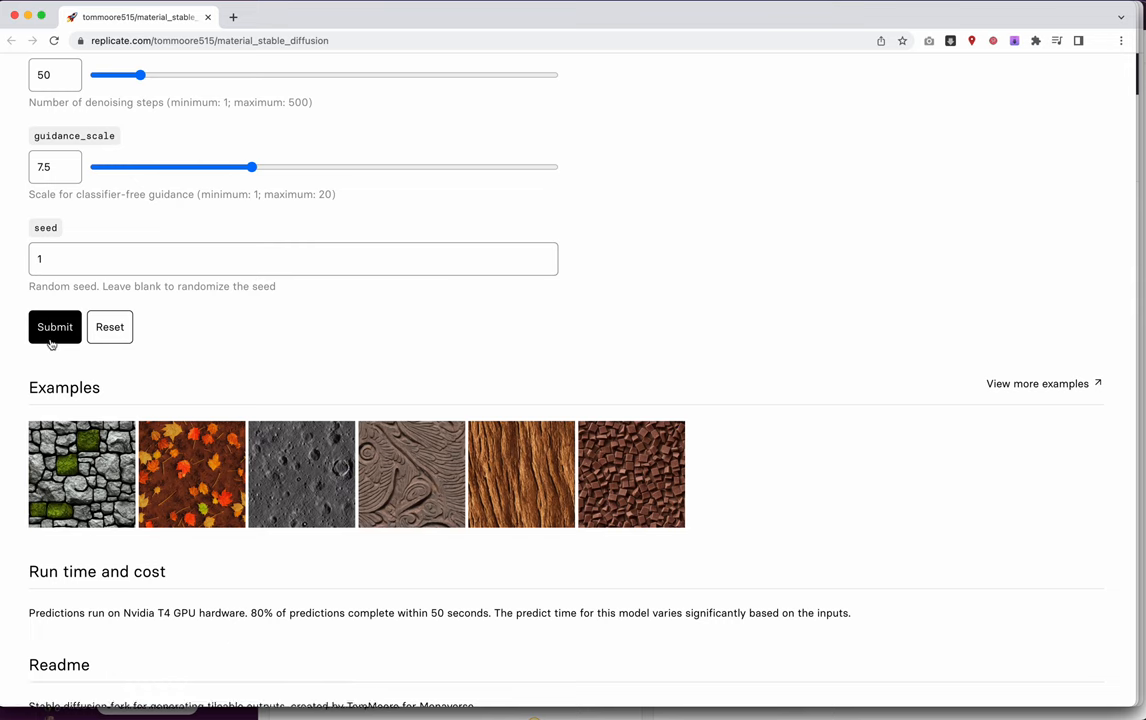
# - Submit the prediction to generate the marble stone textures
pyautogui.click(54, 326)
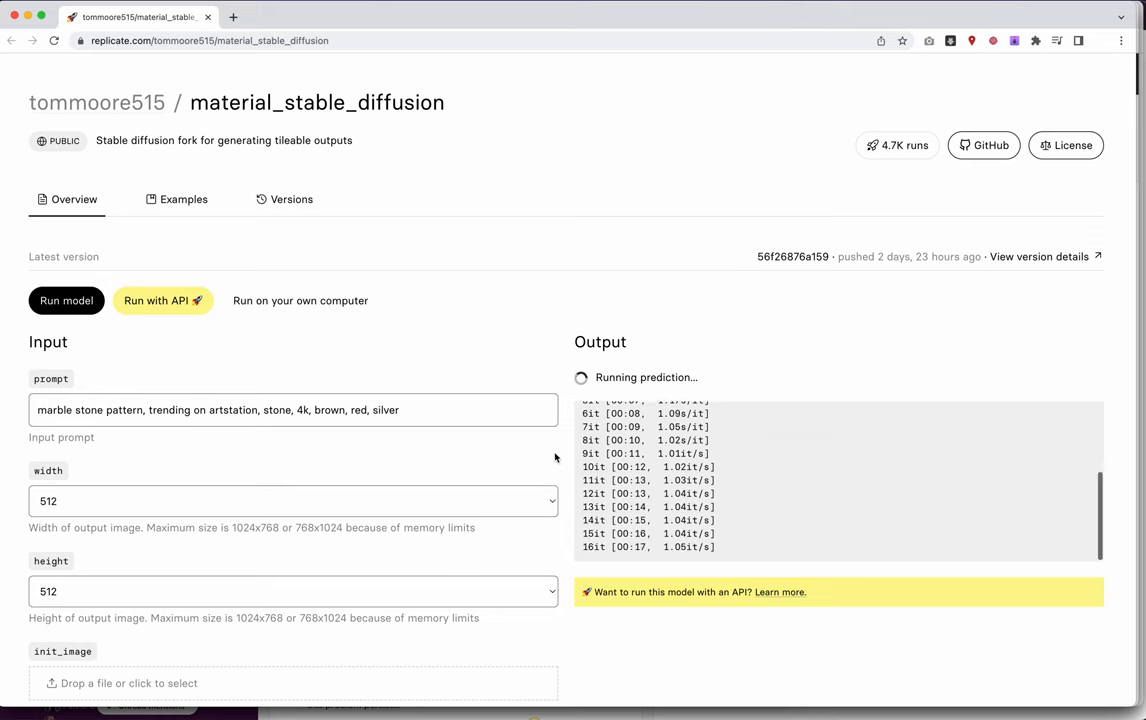
pyautogui.moveTo(564, 456)
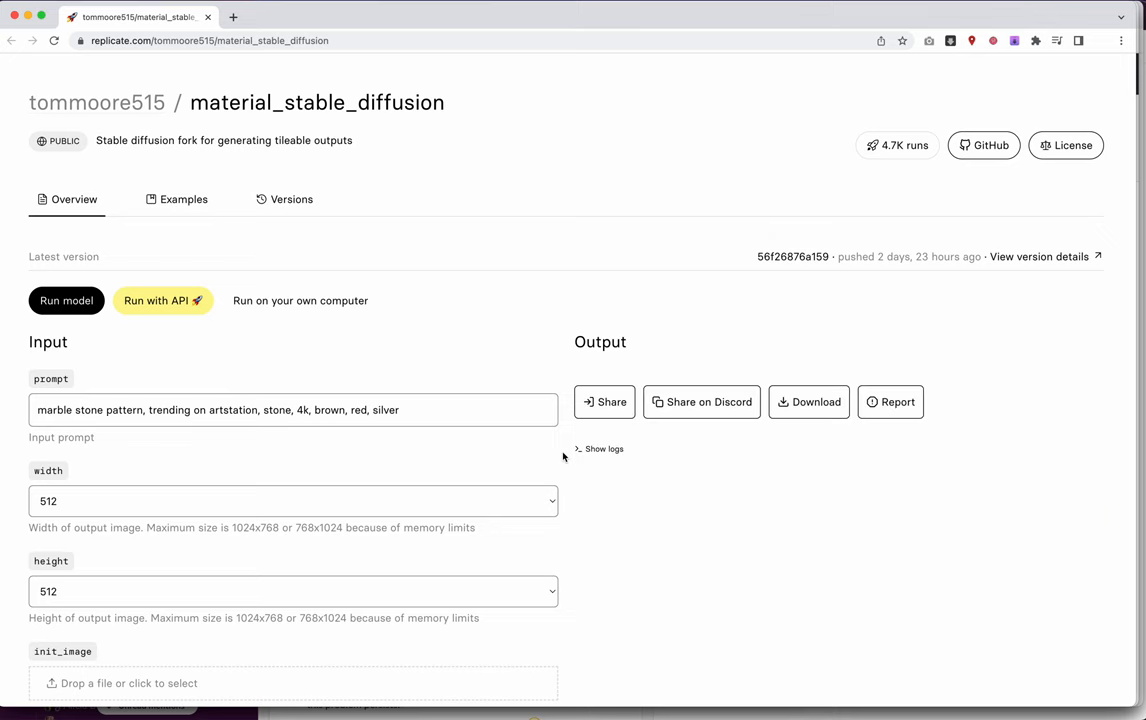
pyautogui.scroll(-3)
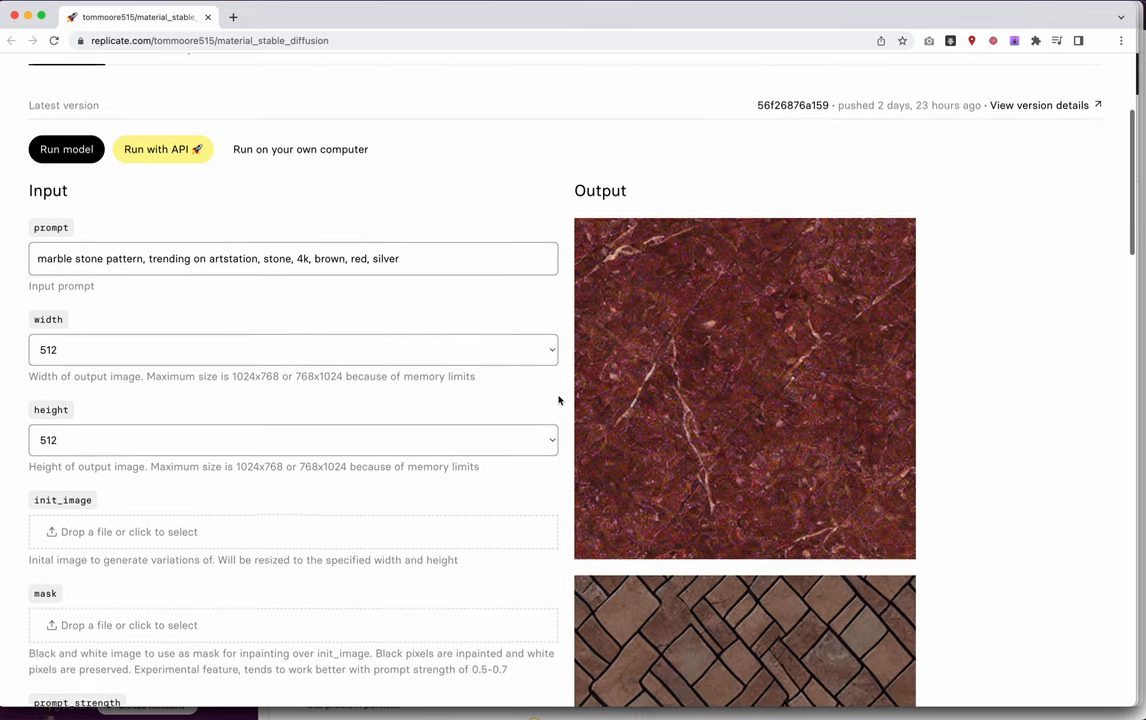
pyautogui.scroll(-3)
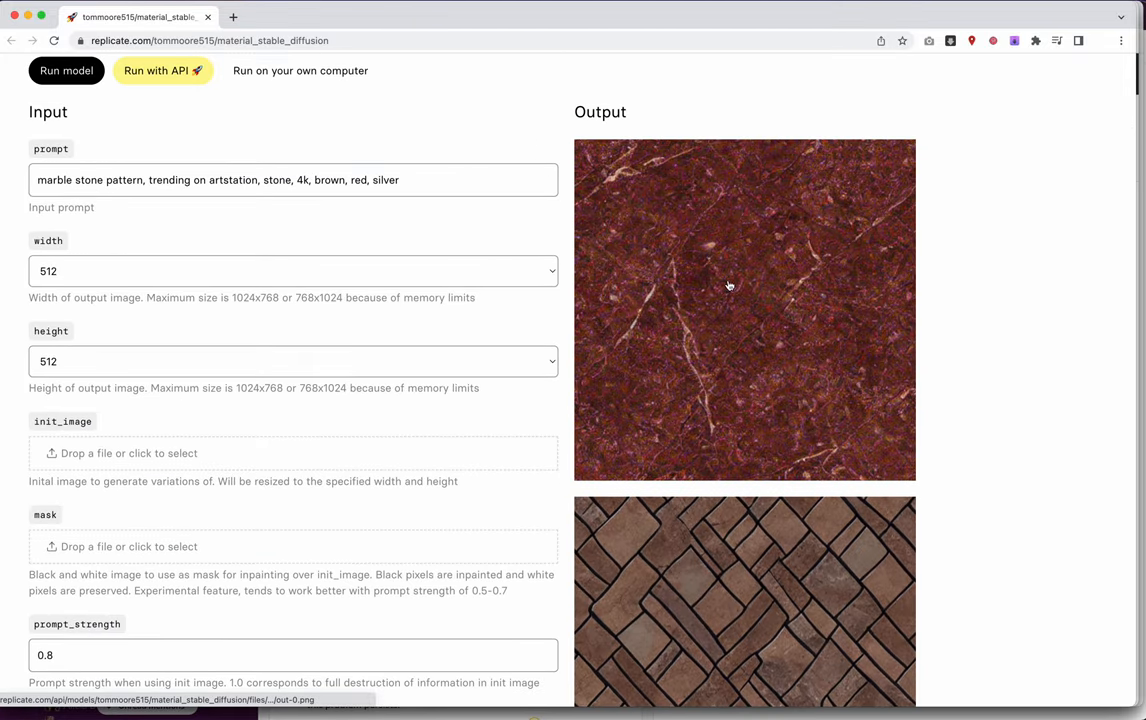
pyautogui.scroll(-3)
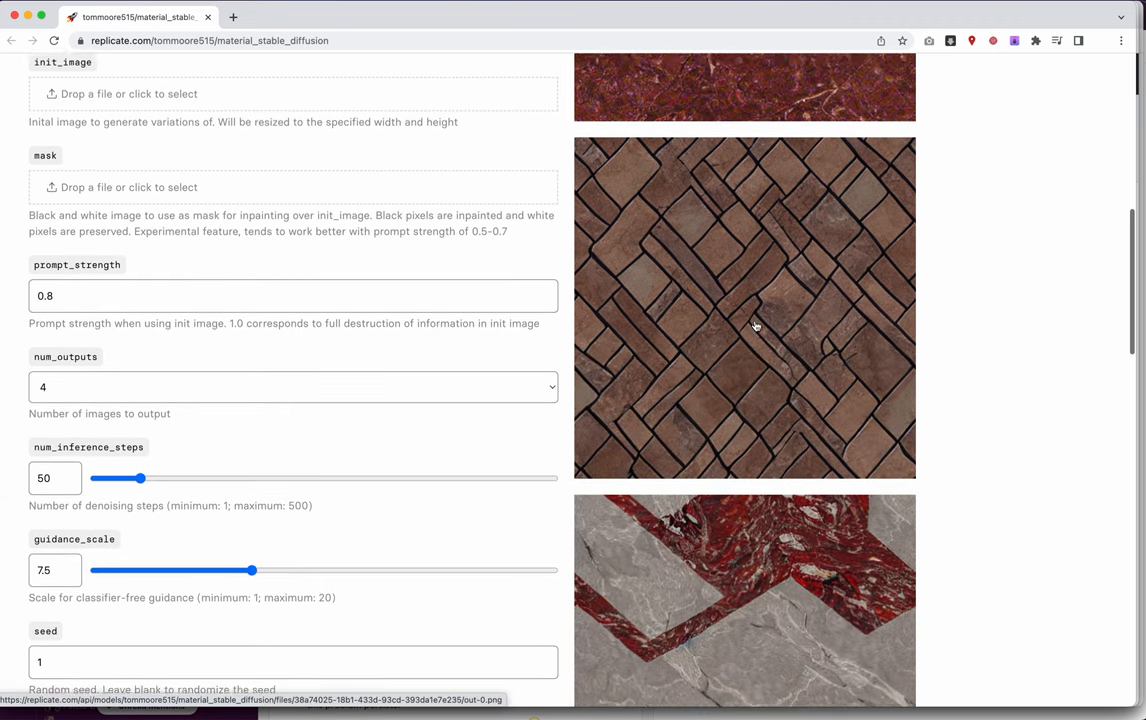
pyautogui.scroll(-3)
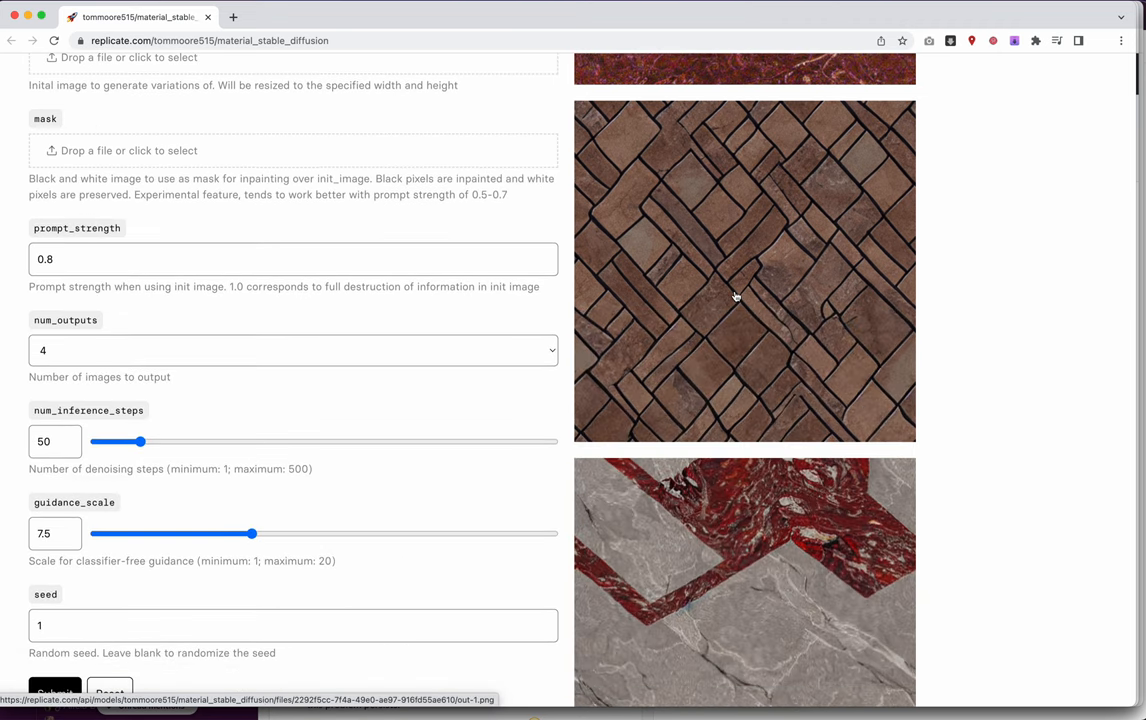
pyautogui.moveTo(738, 338)
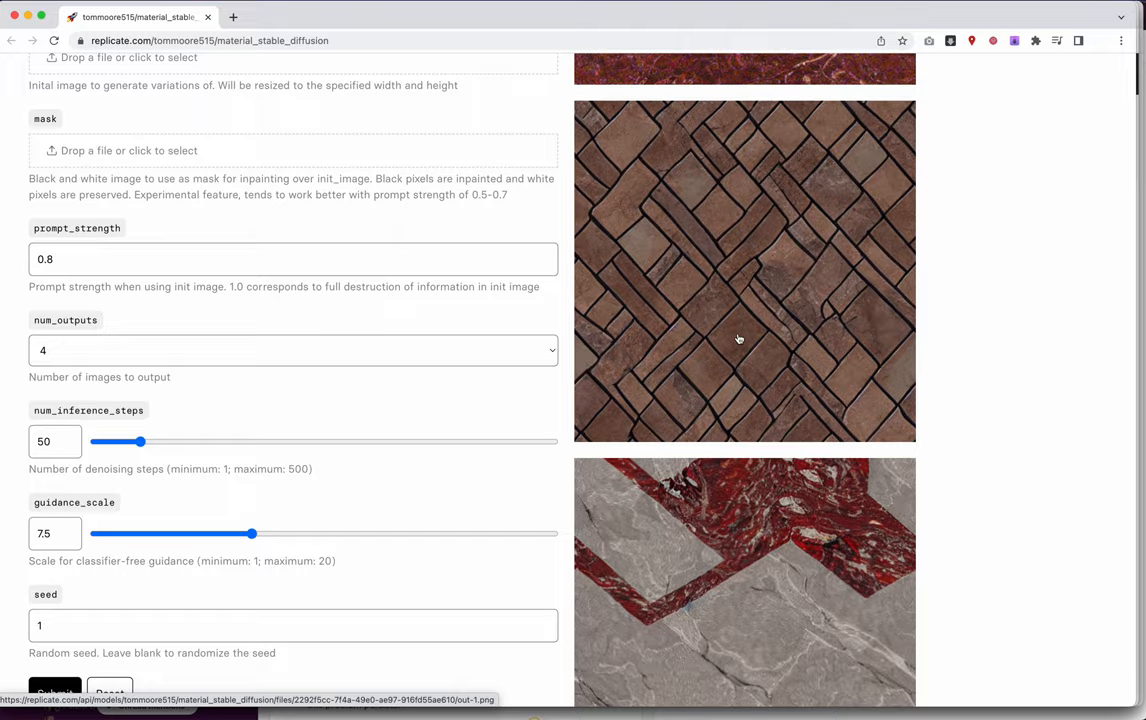
pyautogui.scroll(-3)
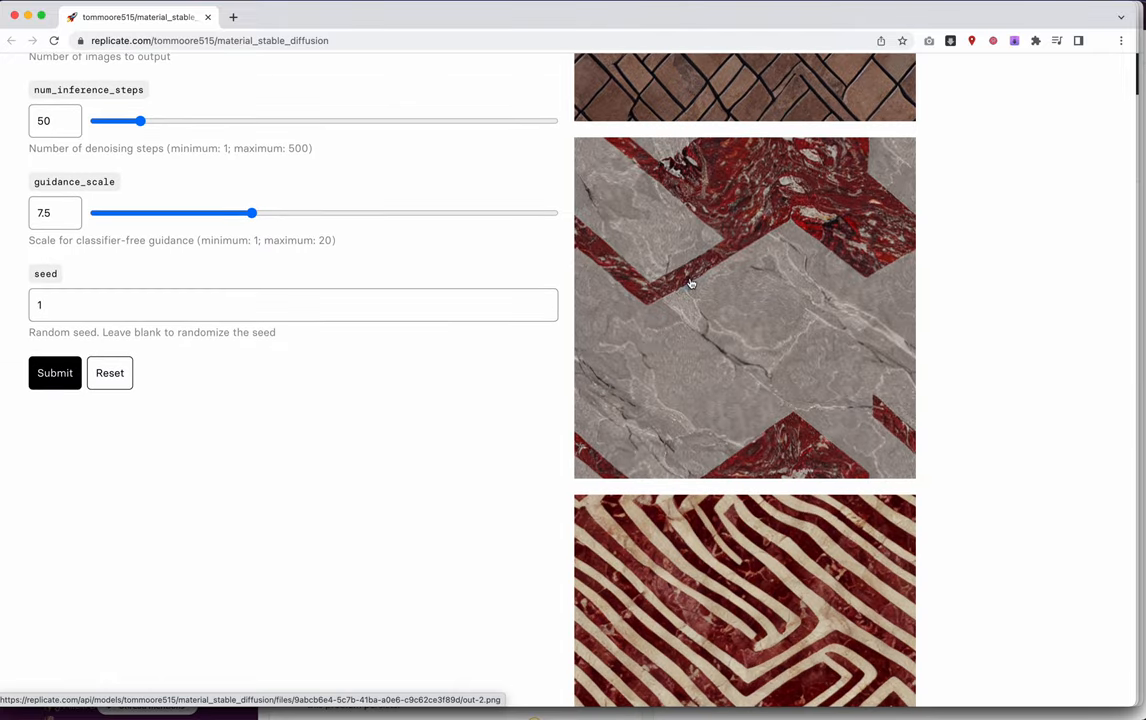
pyautogui.moveTo(764, 284)
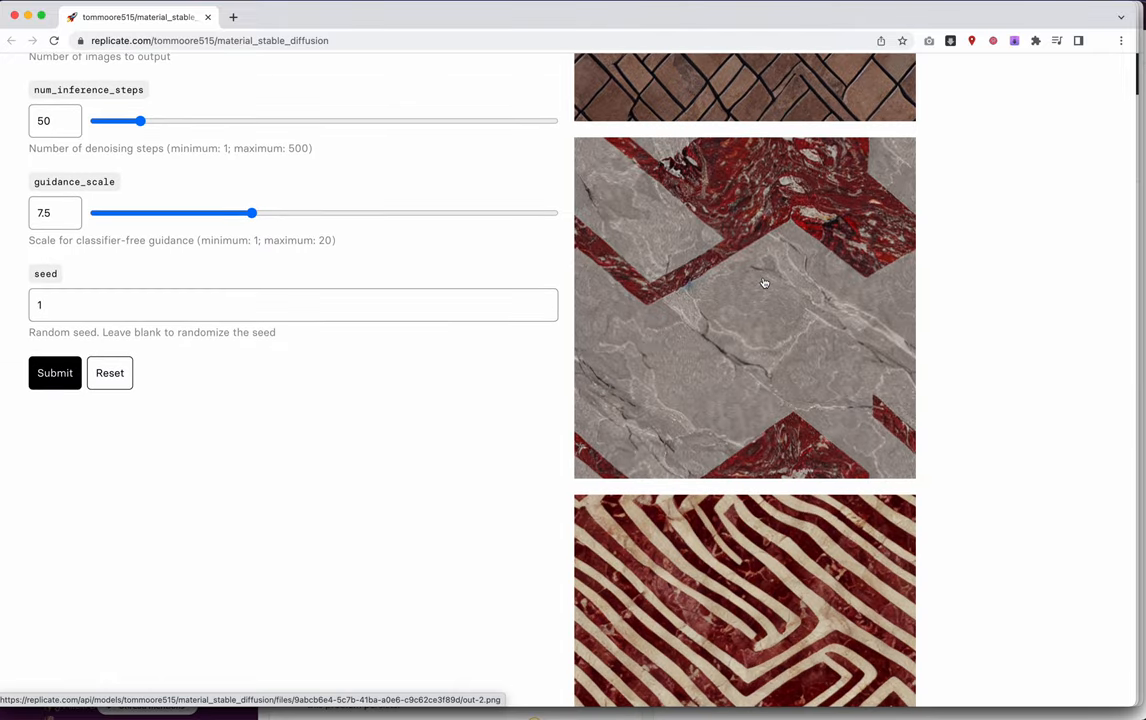
pyautogui.scroll(-3)
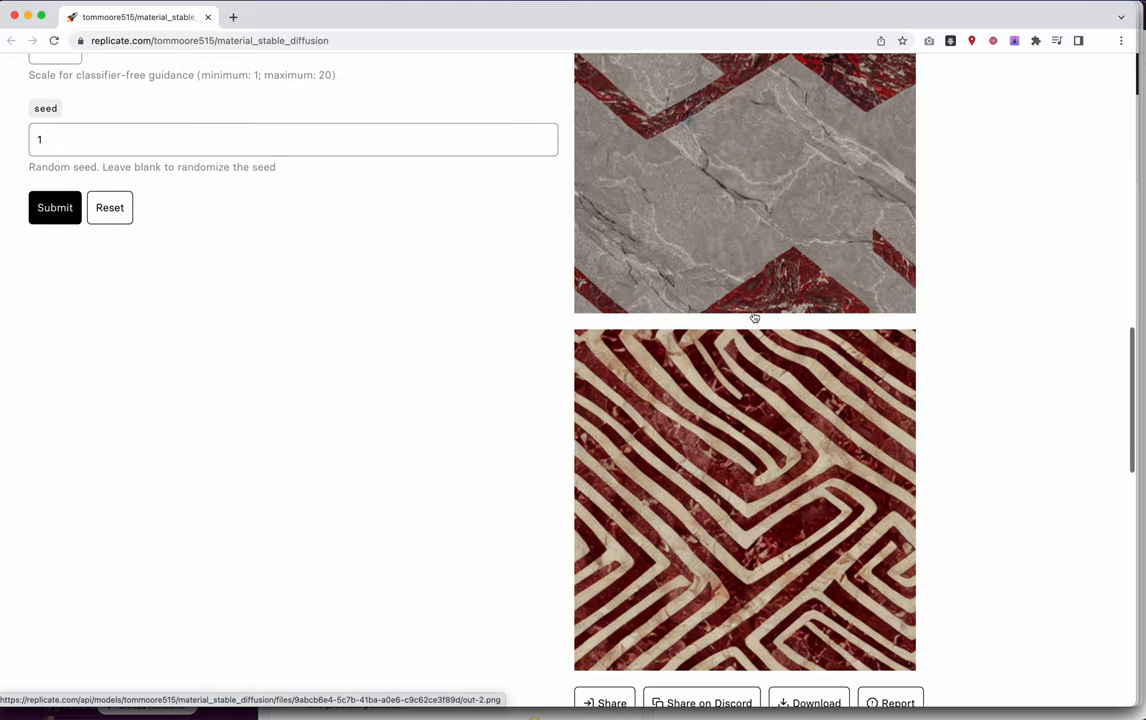
pyautogui.scroll(-3)
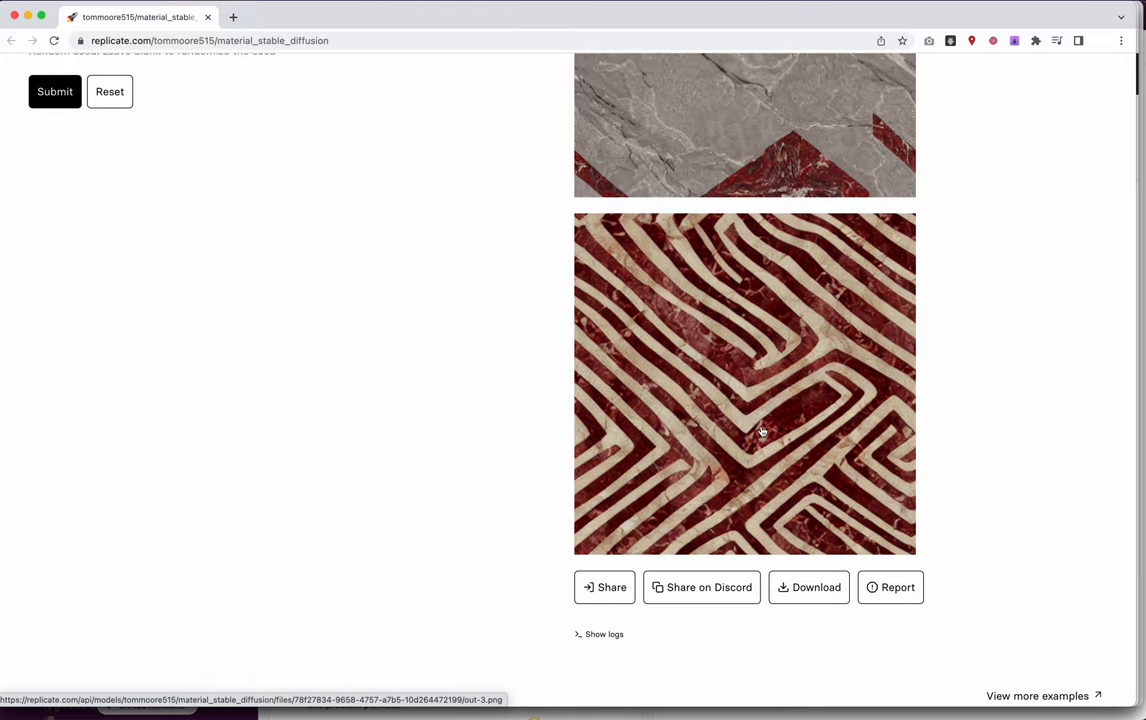
pyautogui.scroll(3)
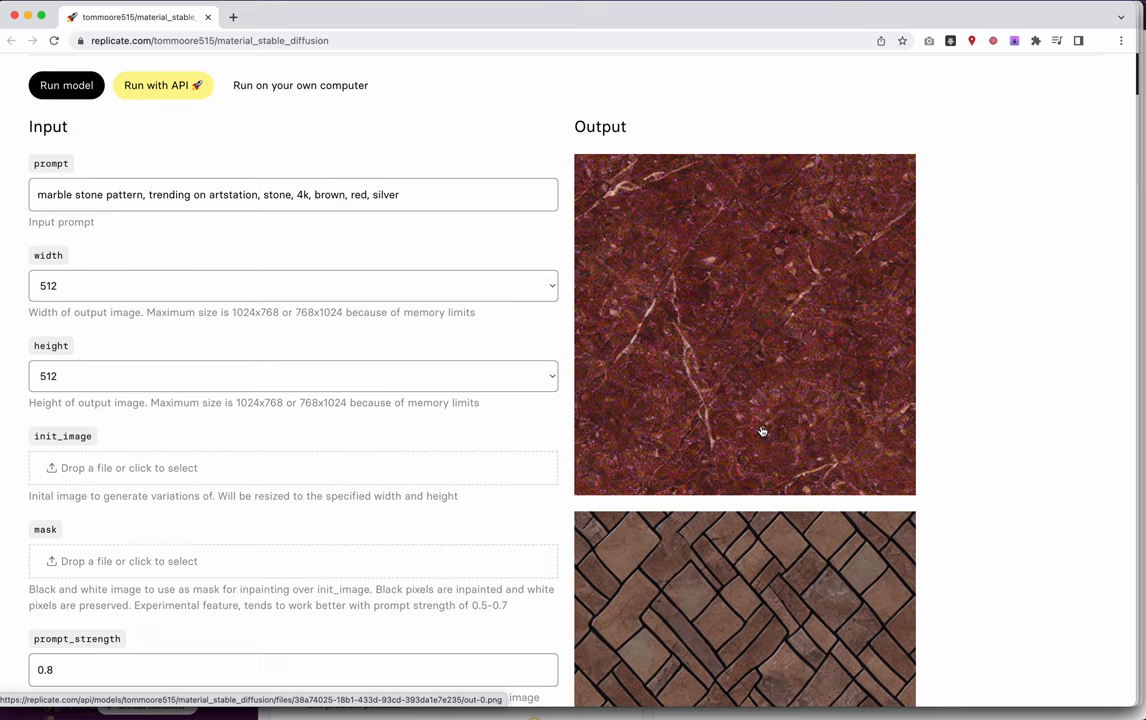
pyautogui.scroll(-3)
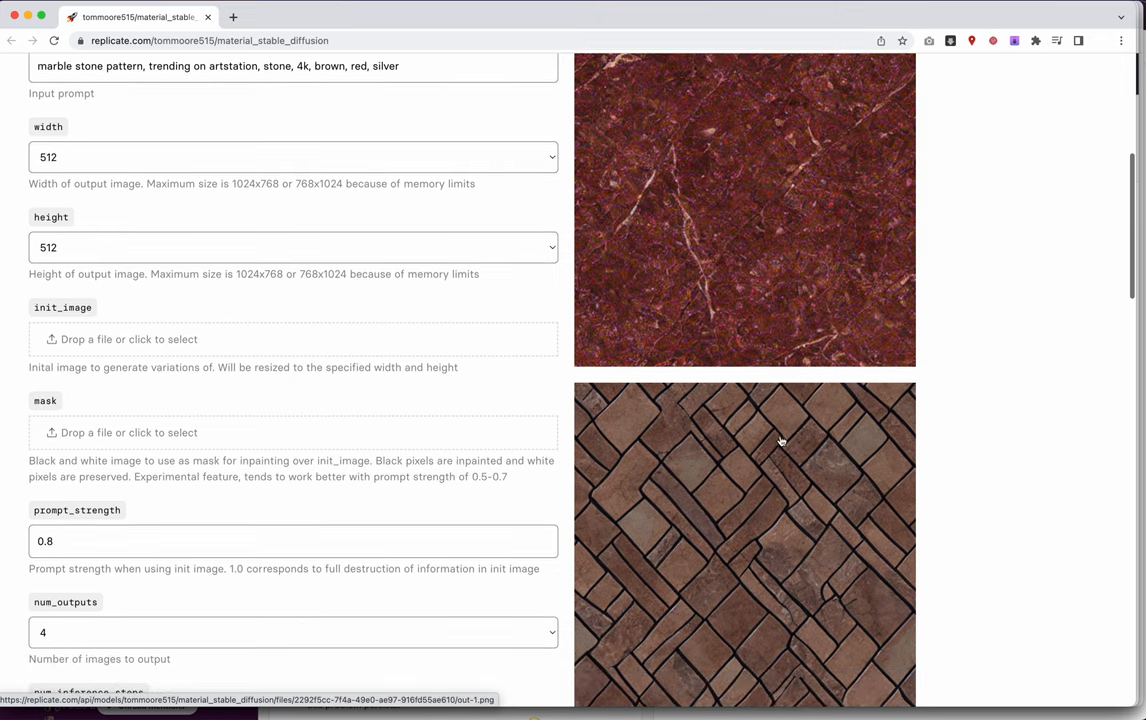
pyautogui.moveTo(804, 508)
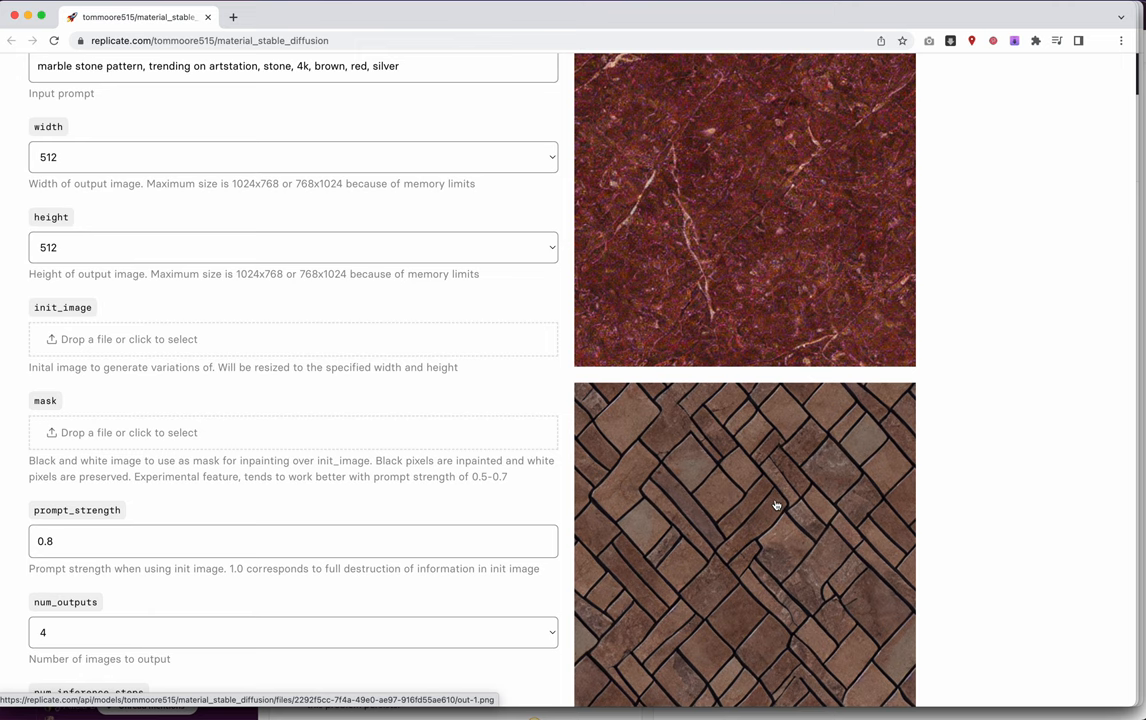
pyautogui.scroll(-3)
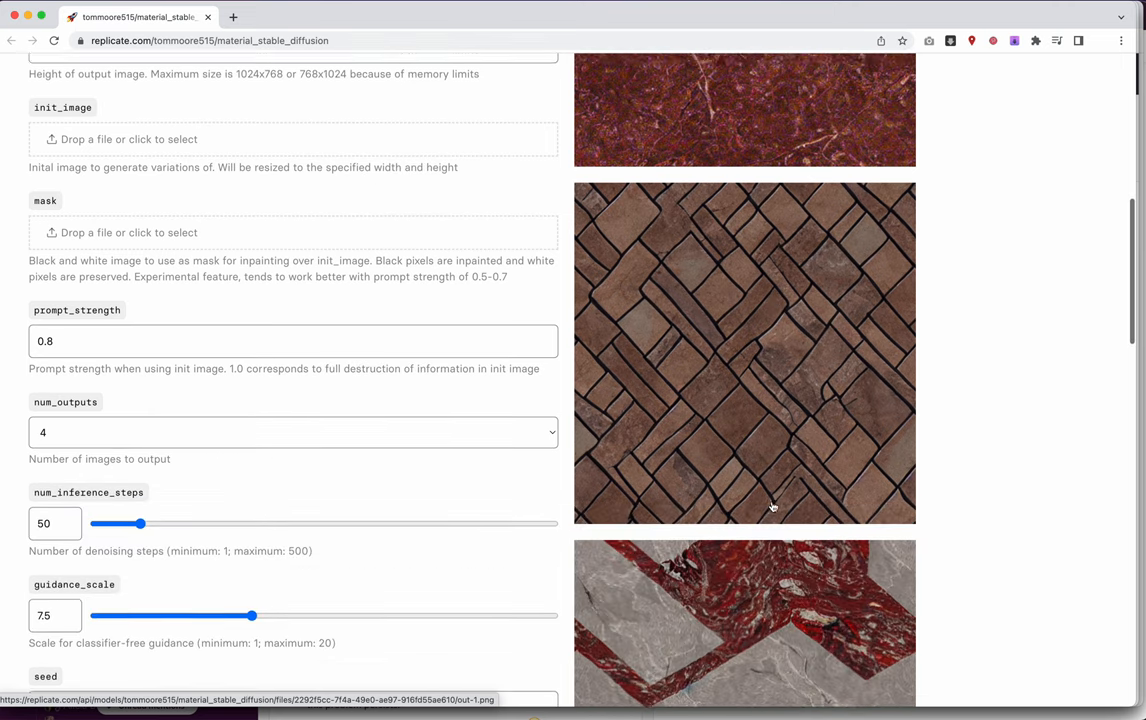
pyautogui.scroll(-3)
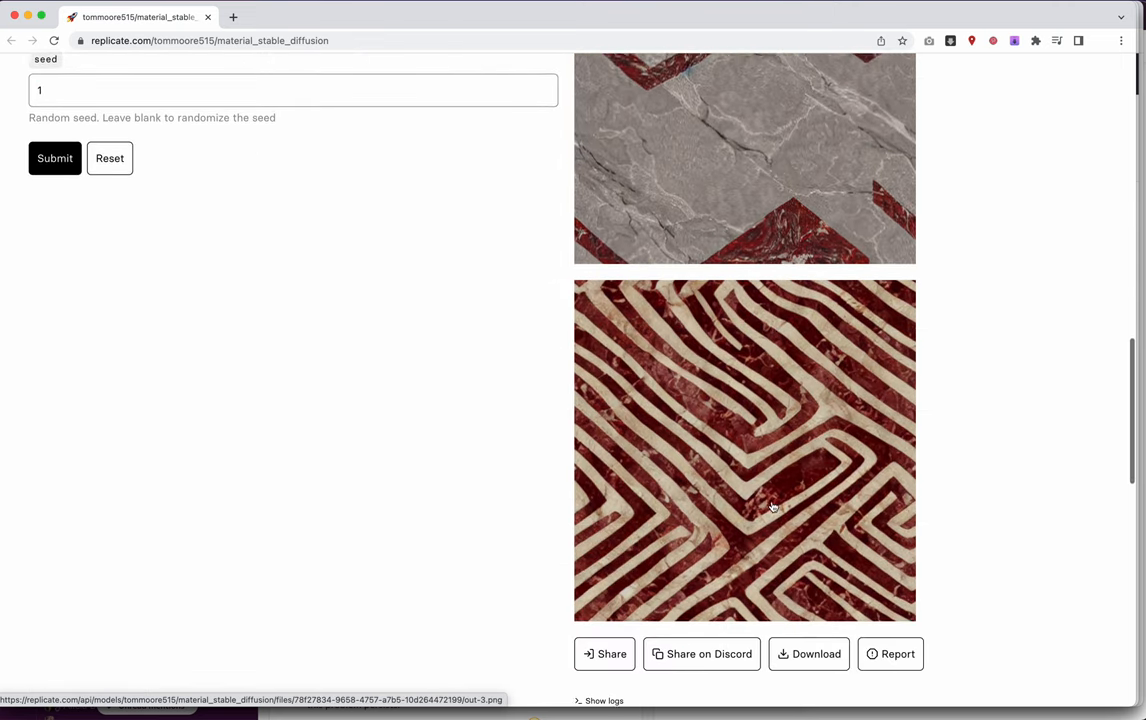
pyautogui.scroll(-3)
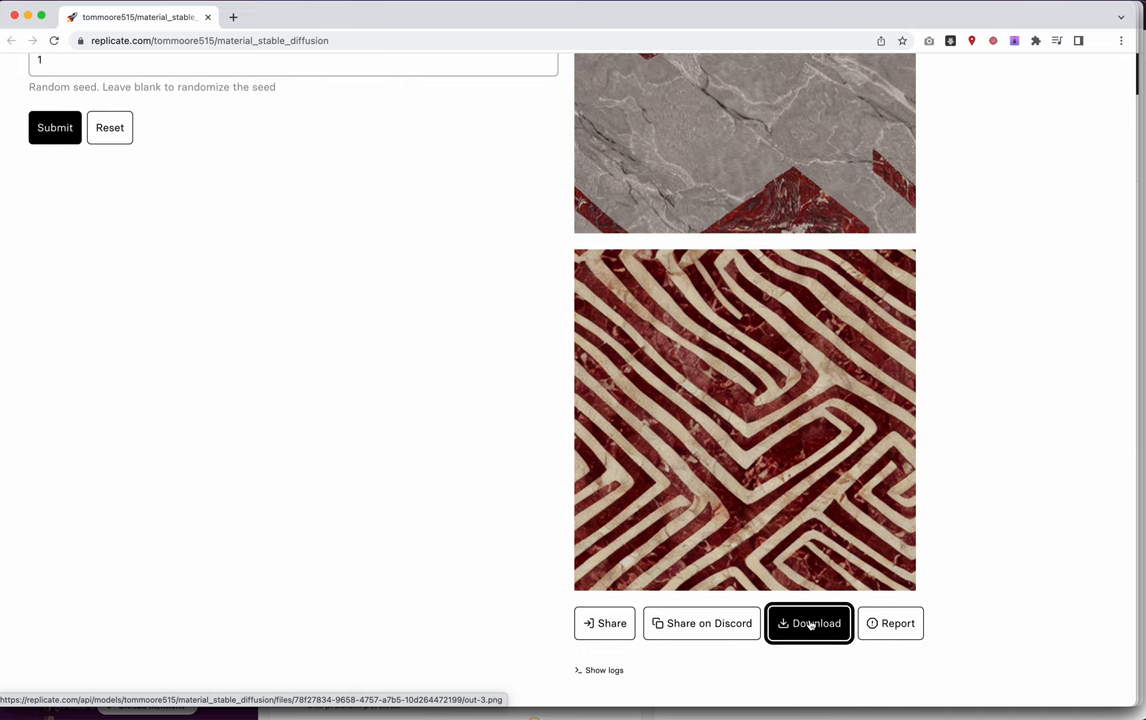
# - Download the maze-patterned texture as a PNG and open it from the downloads bar
pyautogui.click(808, 624)
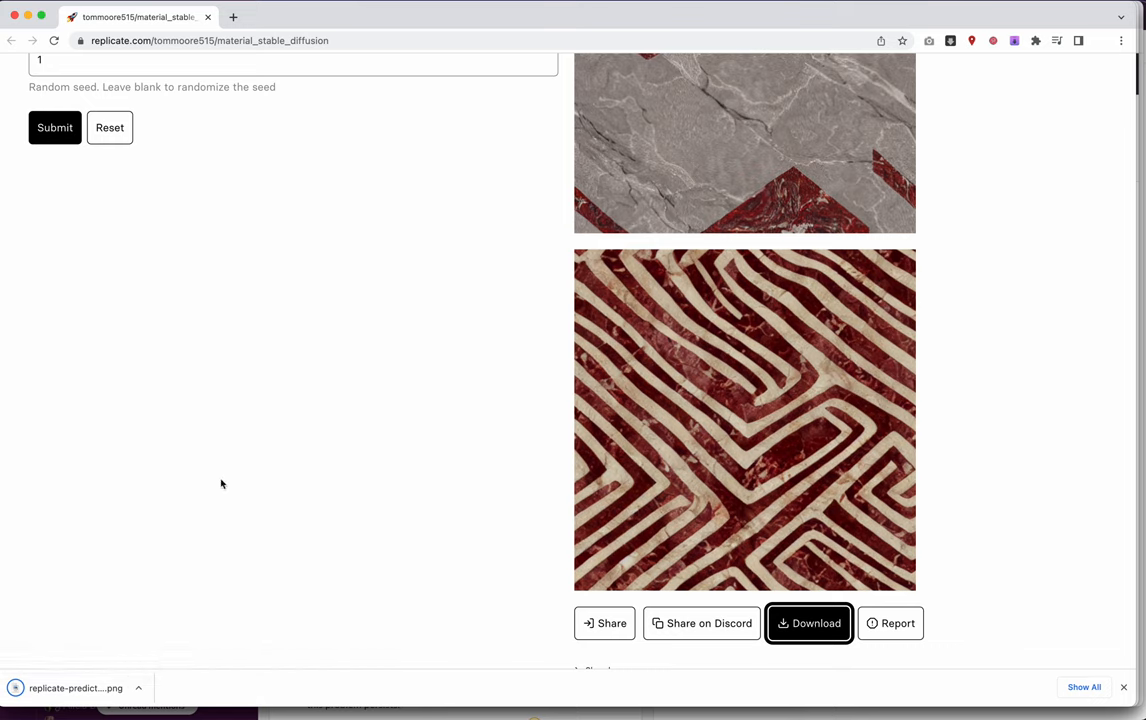
pyautogui.click(140, 688)
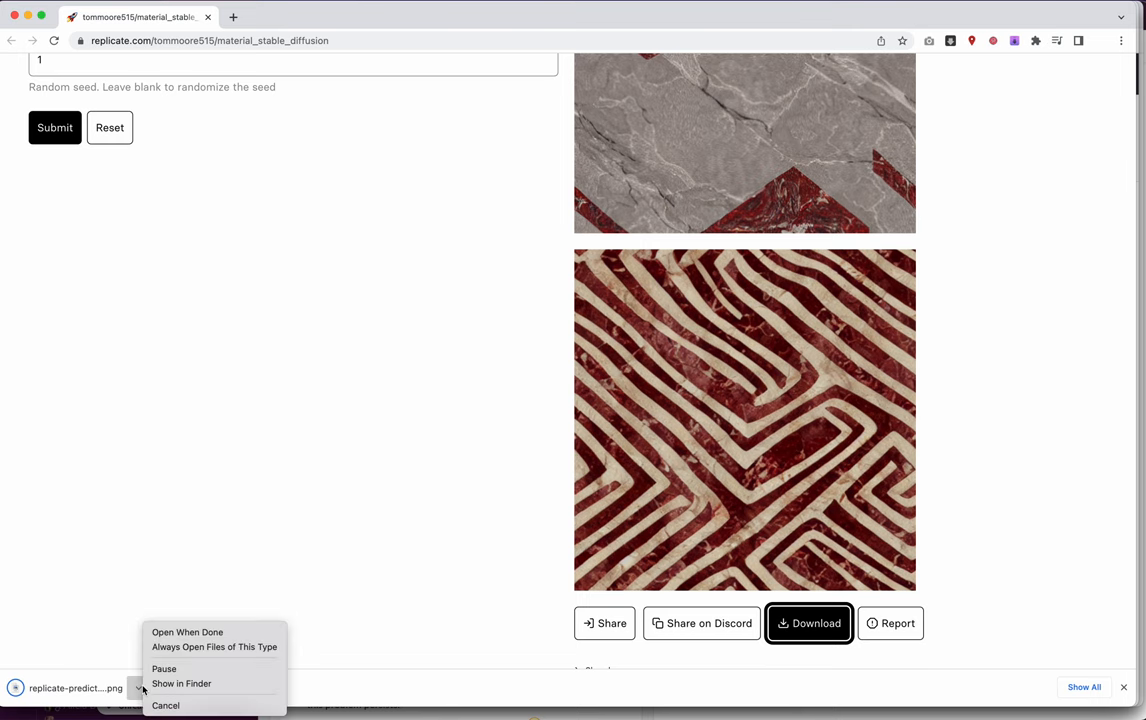
pyautogui.click(180, 684)
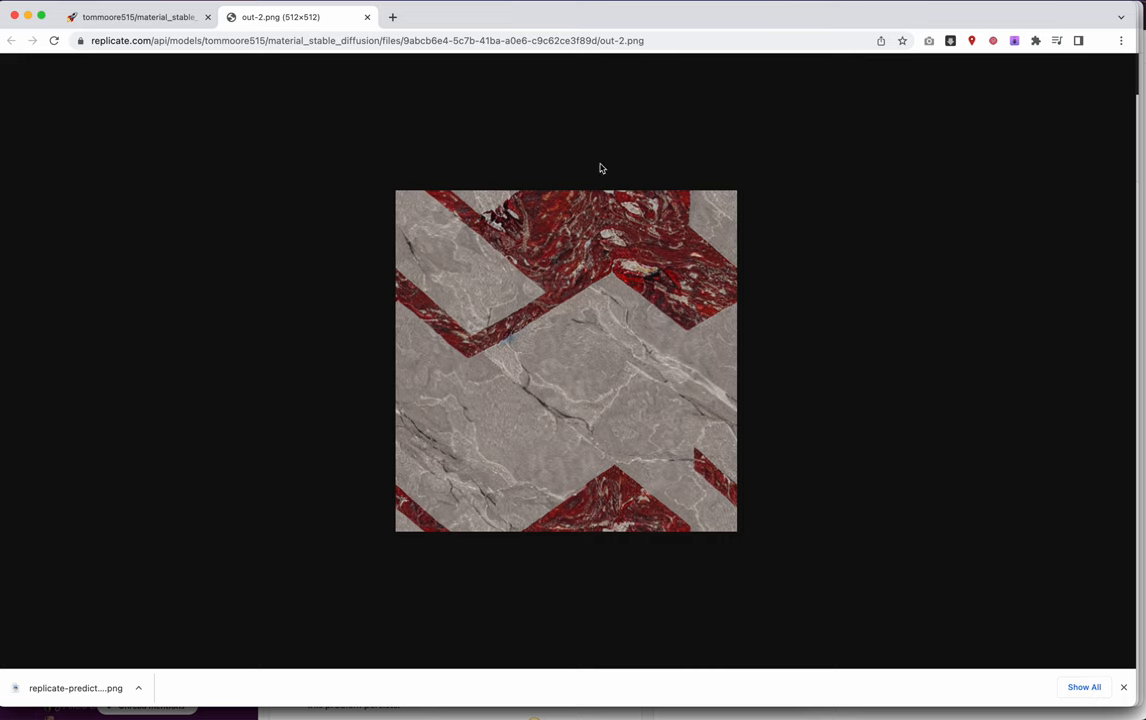
pyautogui.moveTo(508, 108)
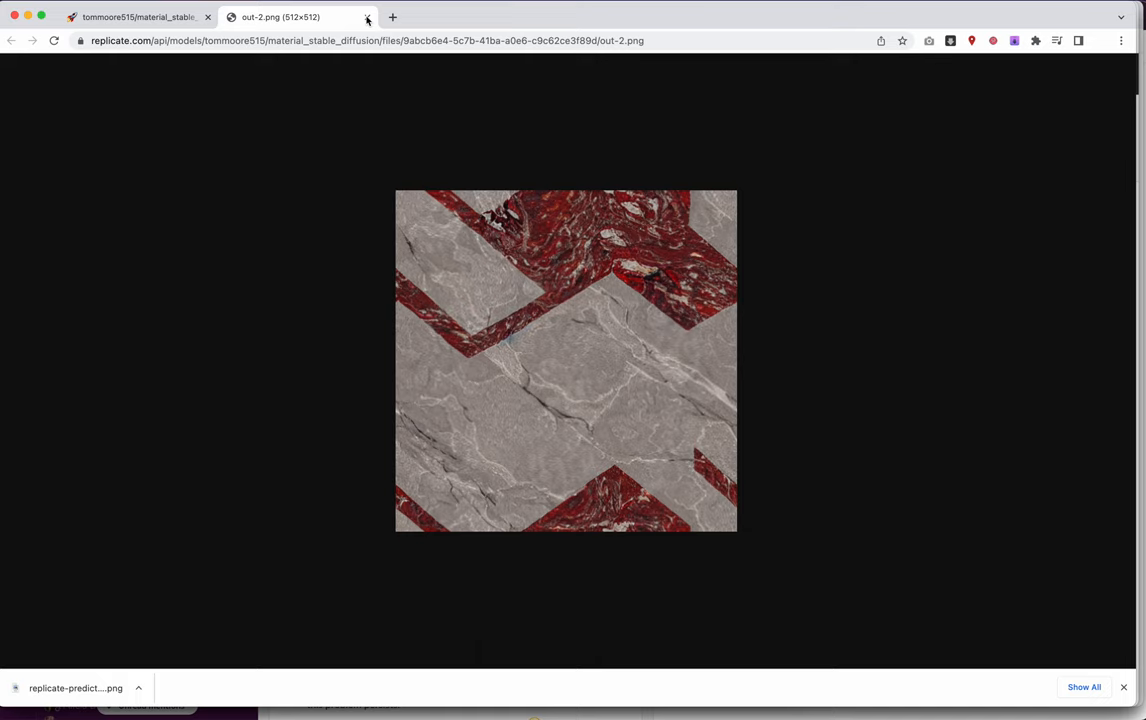
# - Return from the out-2.png image tab to the Replicate model page
pyautogui.click(140, 16)
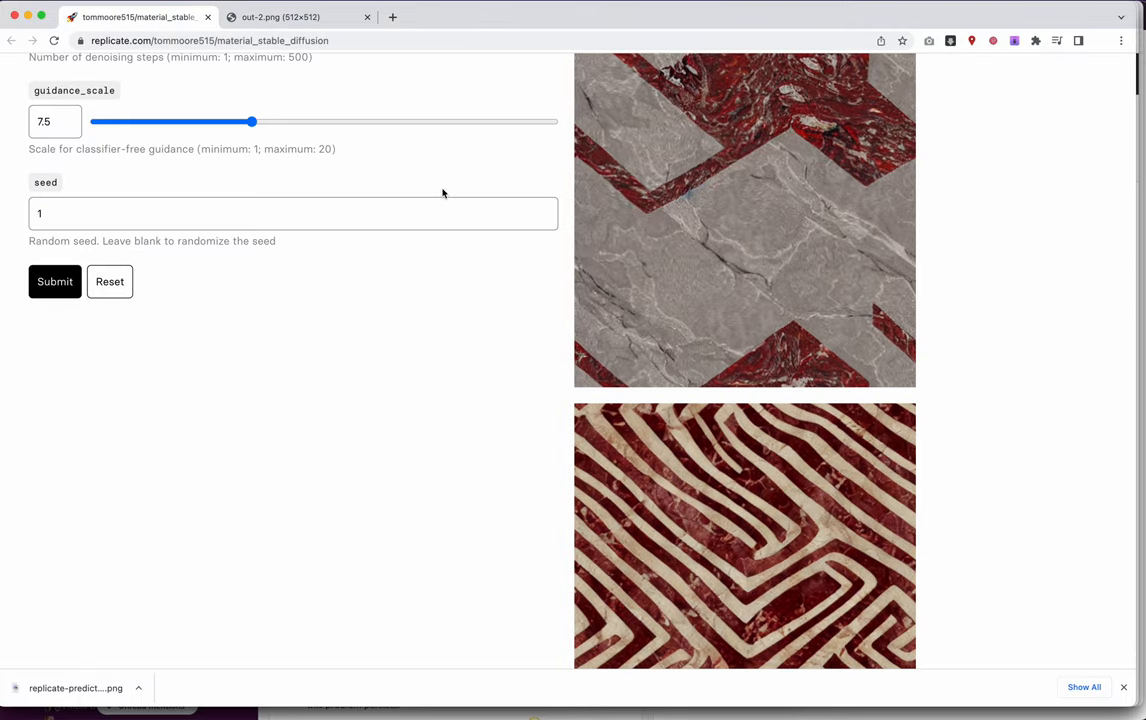
# - Scroll up to the generated outputs beside the 512×512, four-output settings
pyautogui.scroll(3)
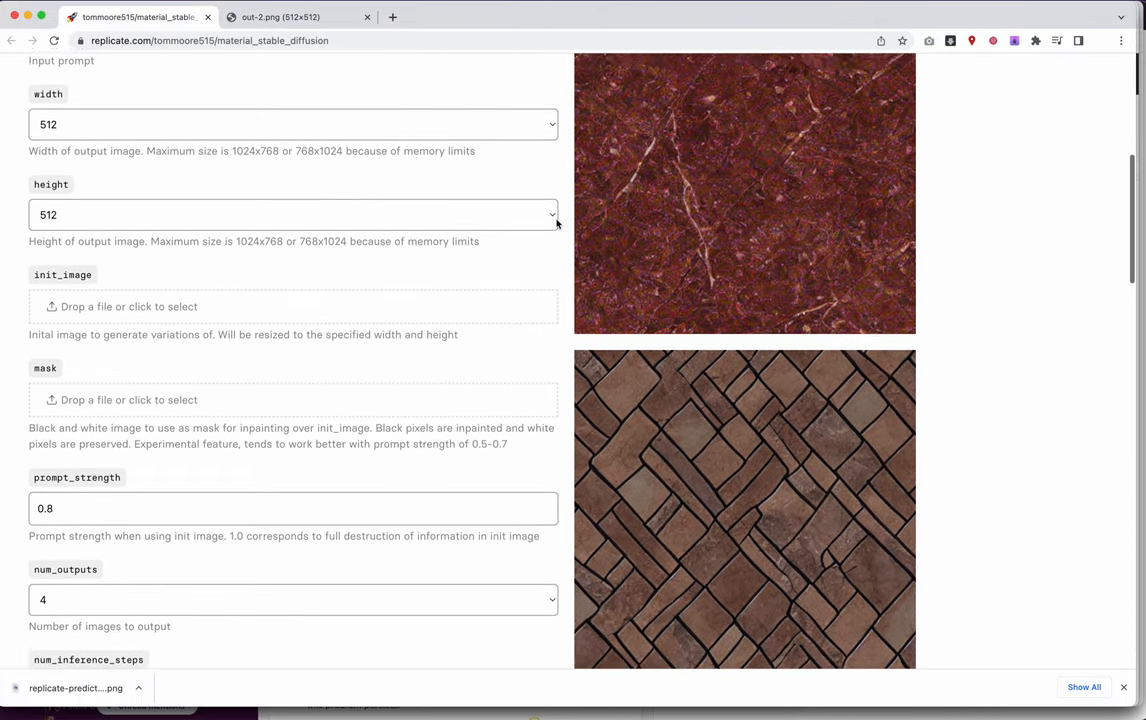